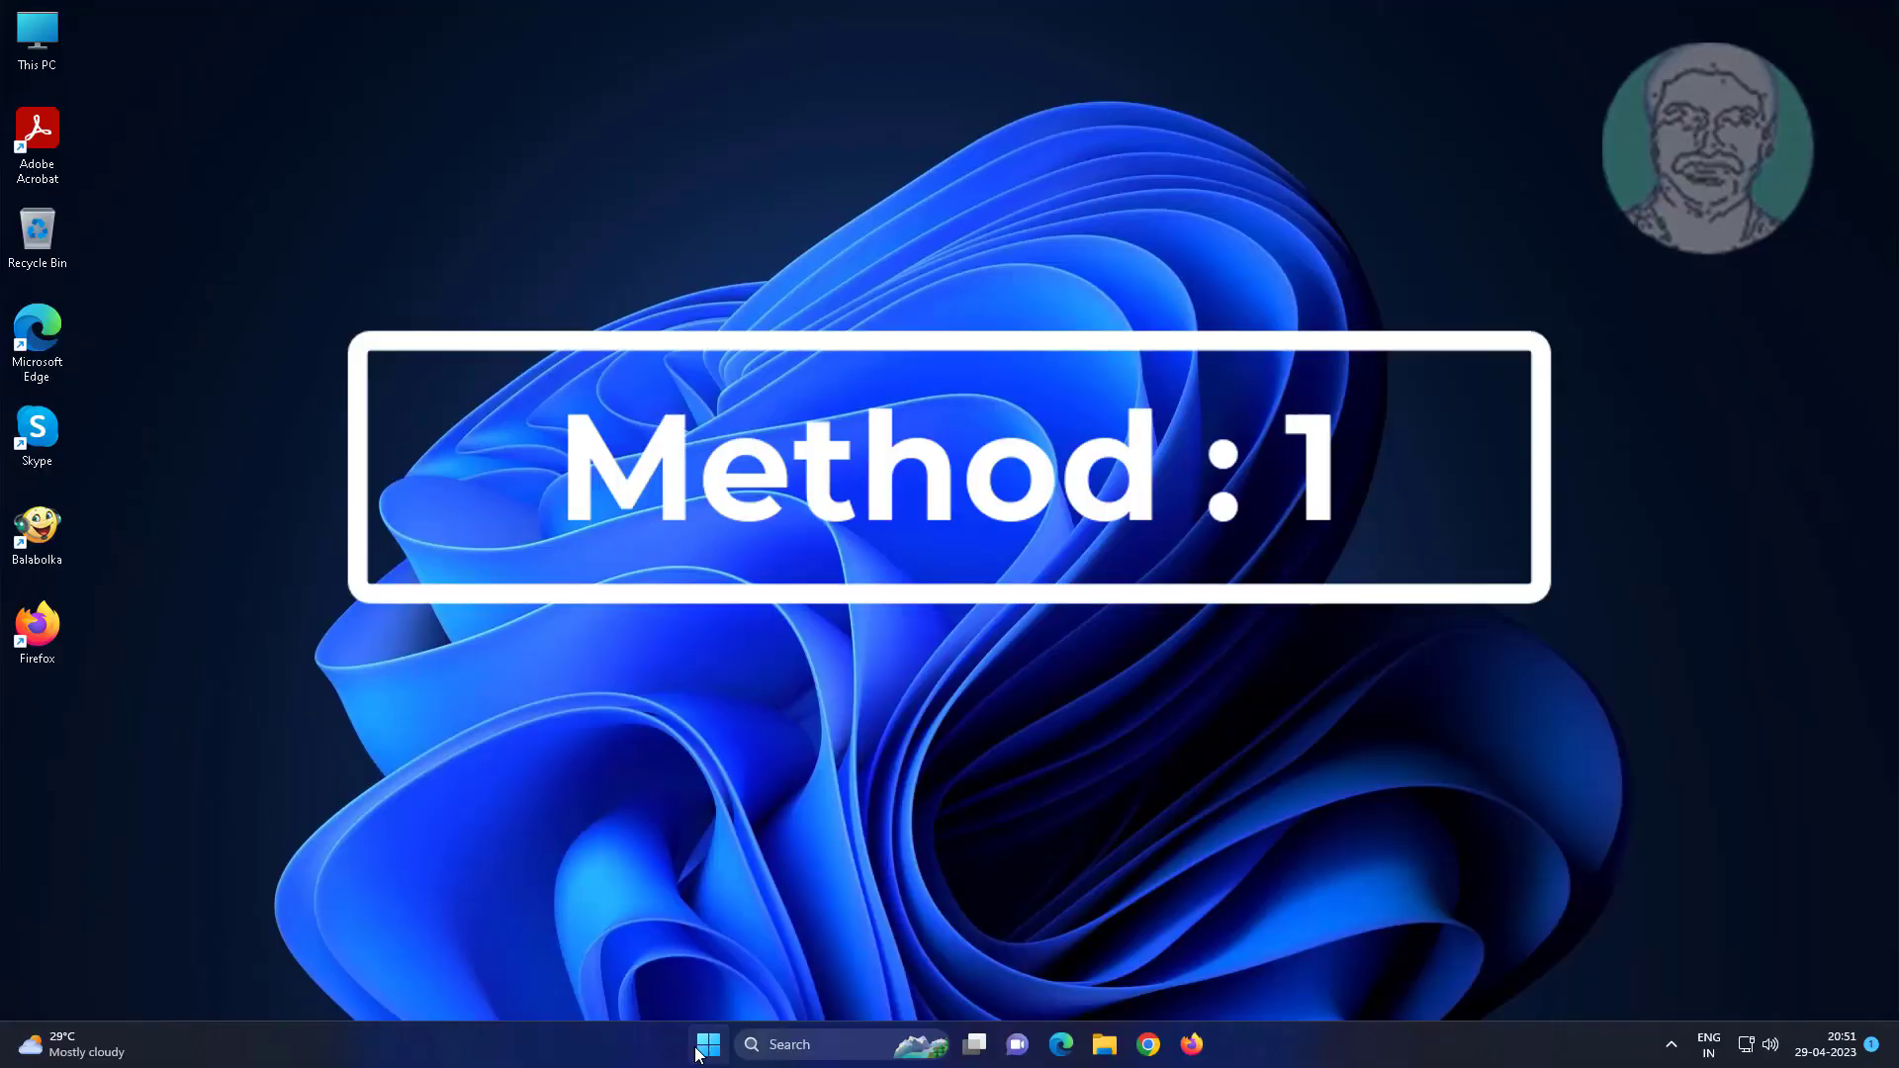
# Launch the Settings app from the Start menu's pinned apps
pyautogui.click(709, 1044)
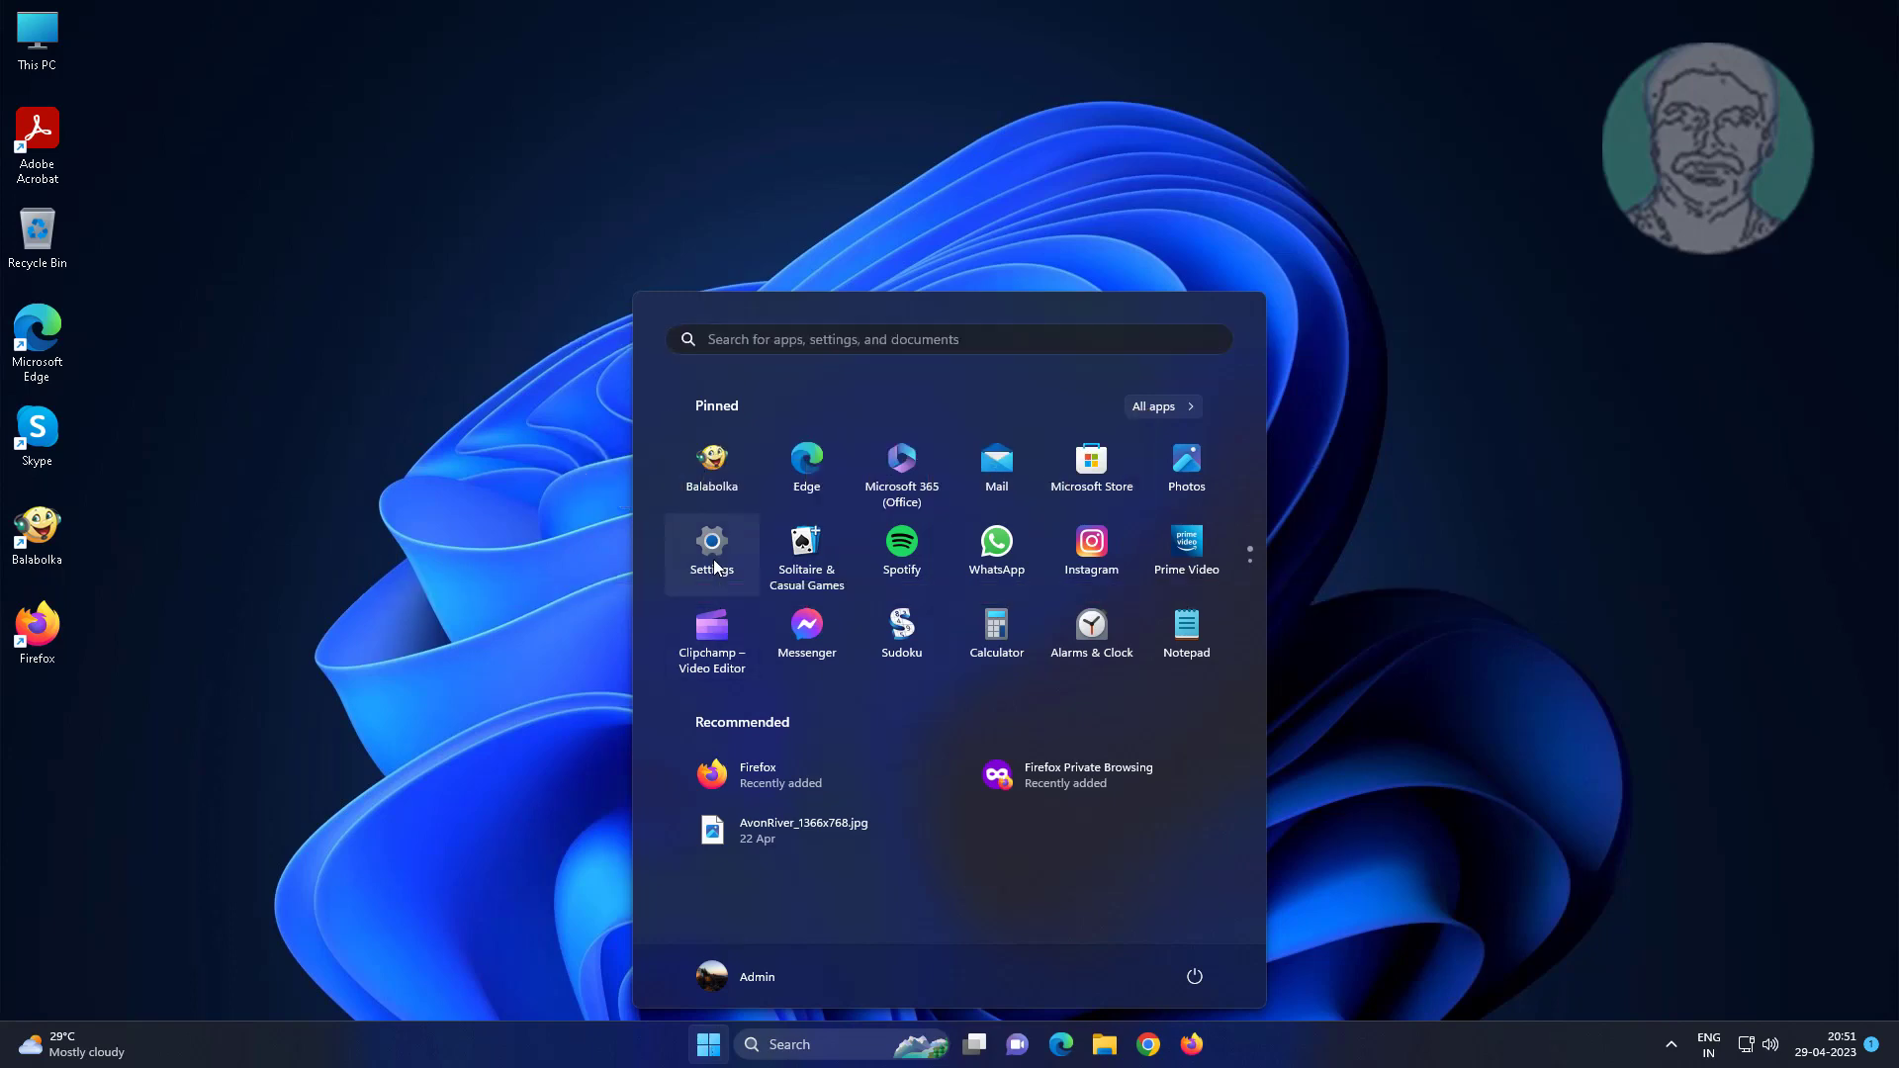
pyautogui.click(712, 542)
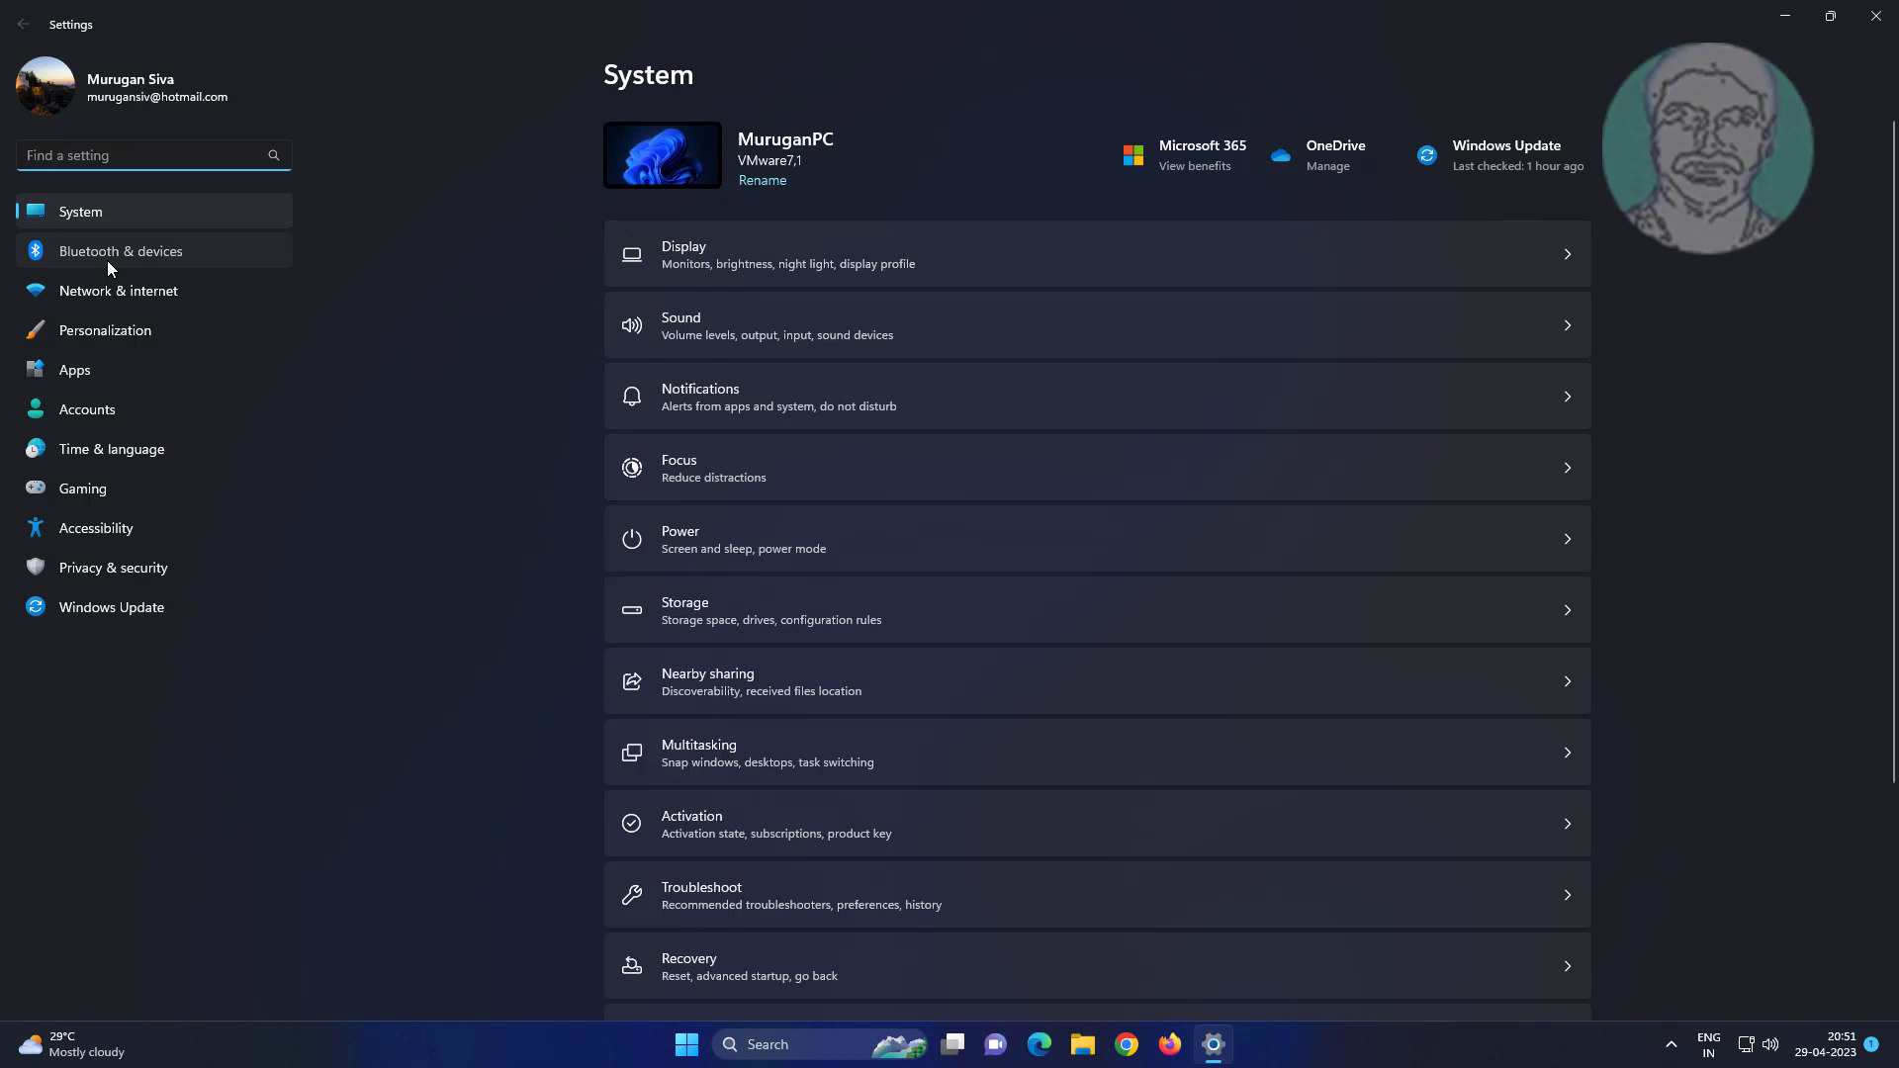
# Remove MiSuperBassWirelessHeadphones from the paired Bluetooth devices list
pyautogui.click(121, 251)
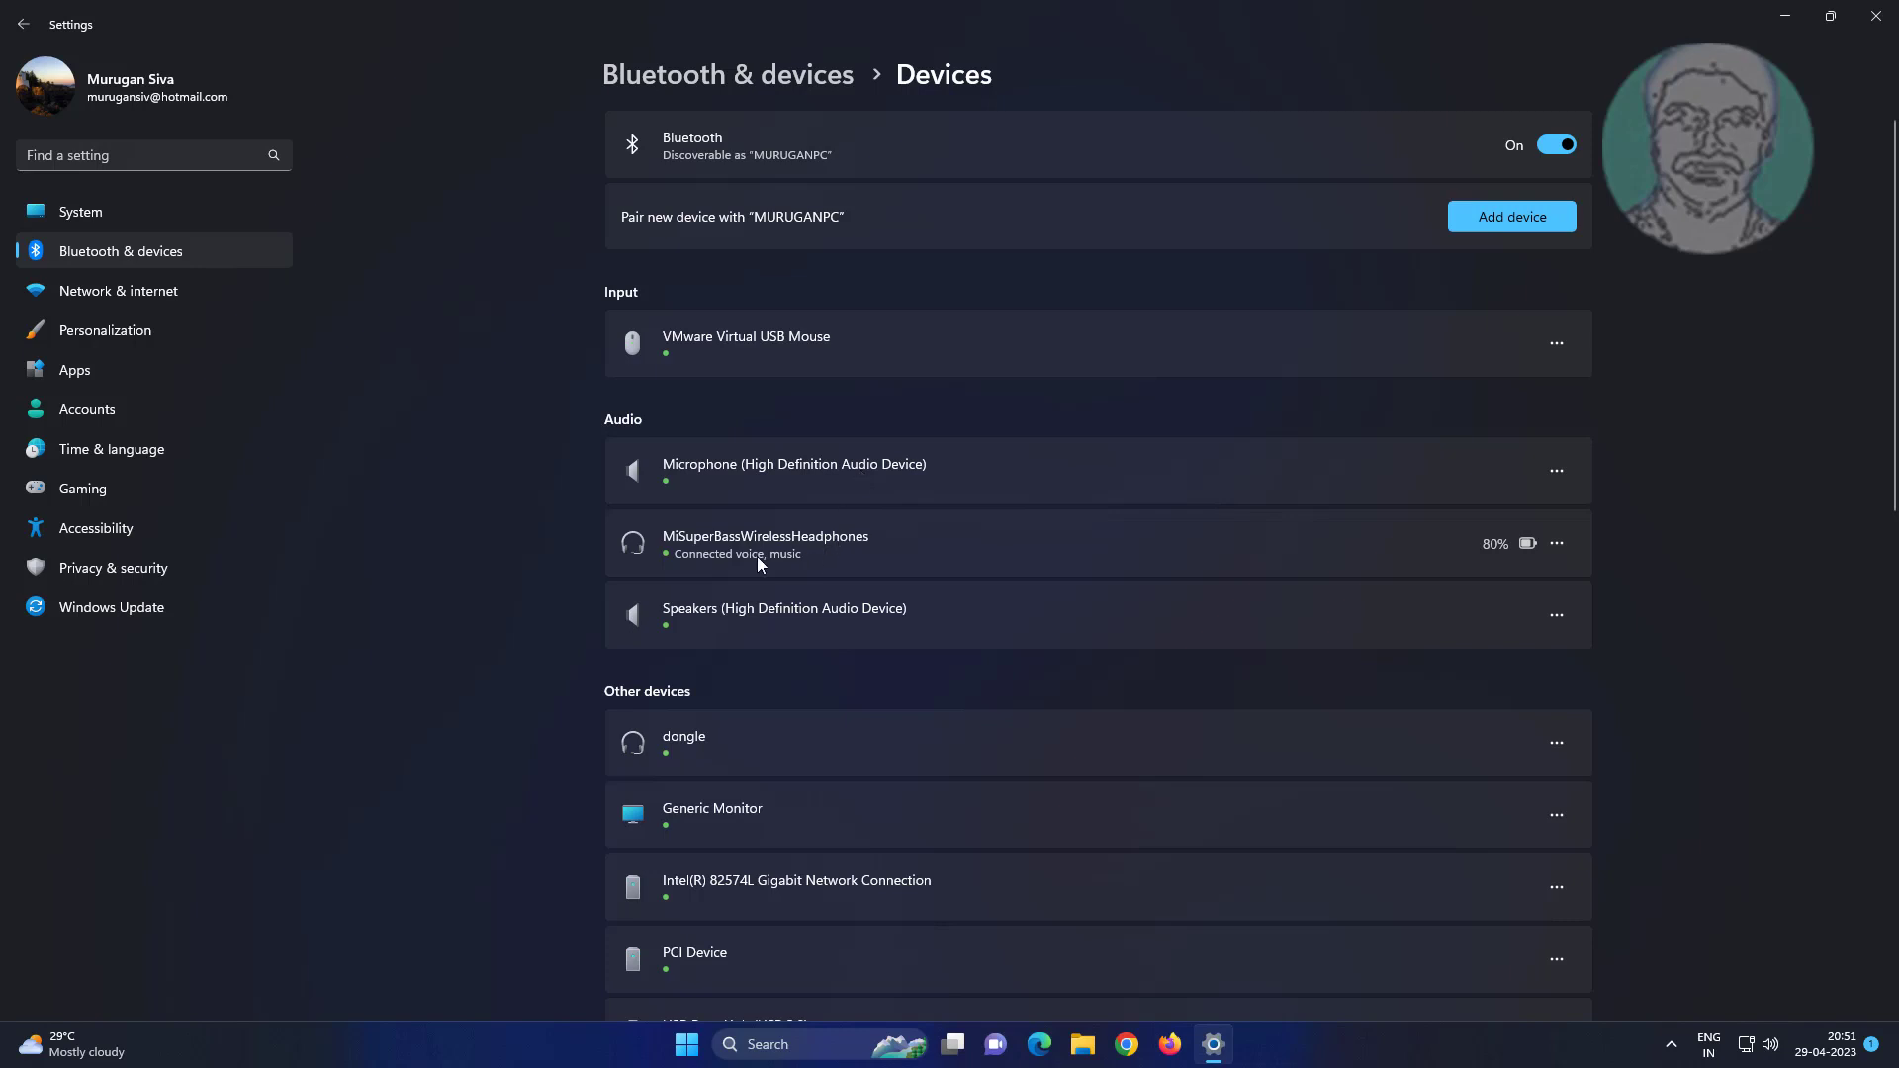
pyautogui.moveTo(1420, 550)
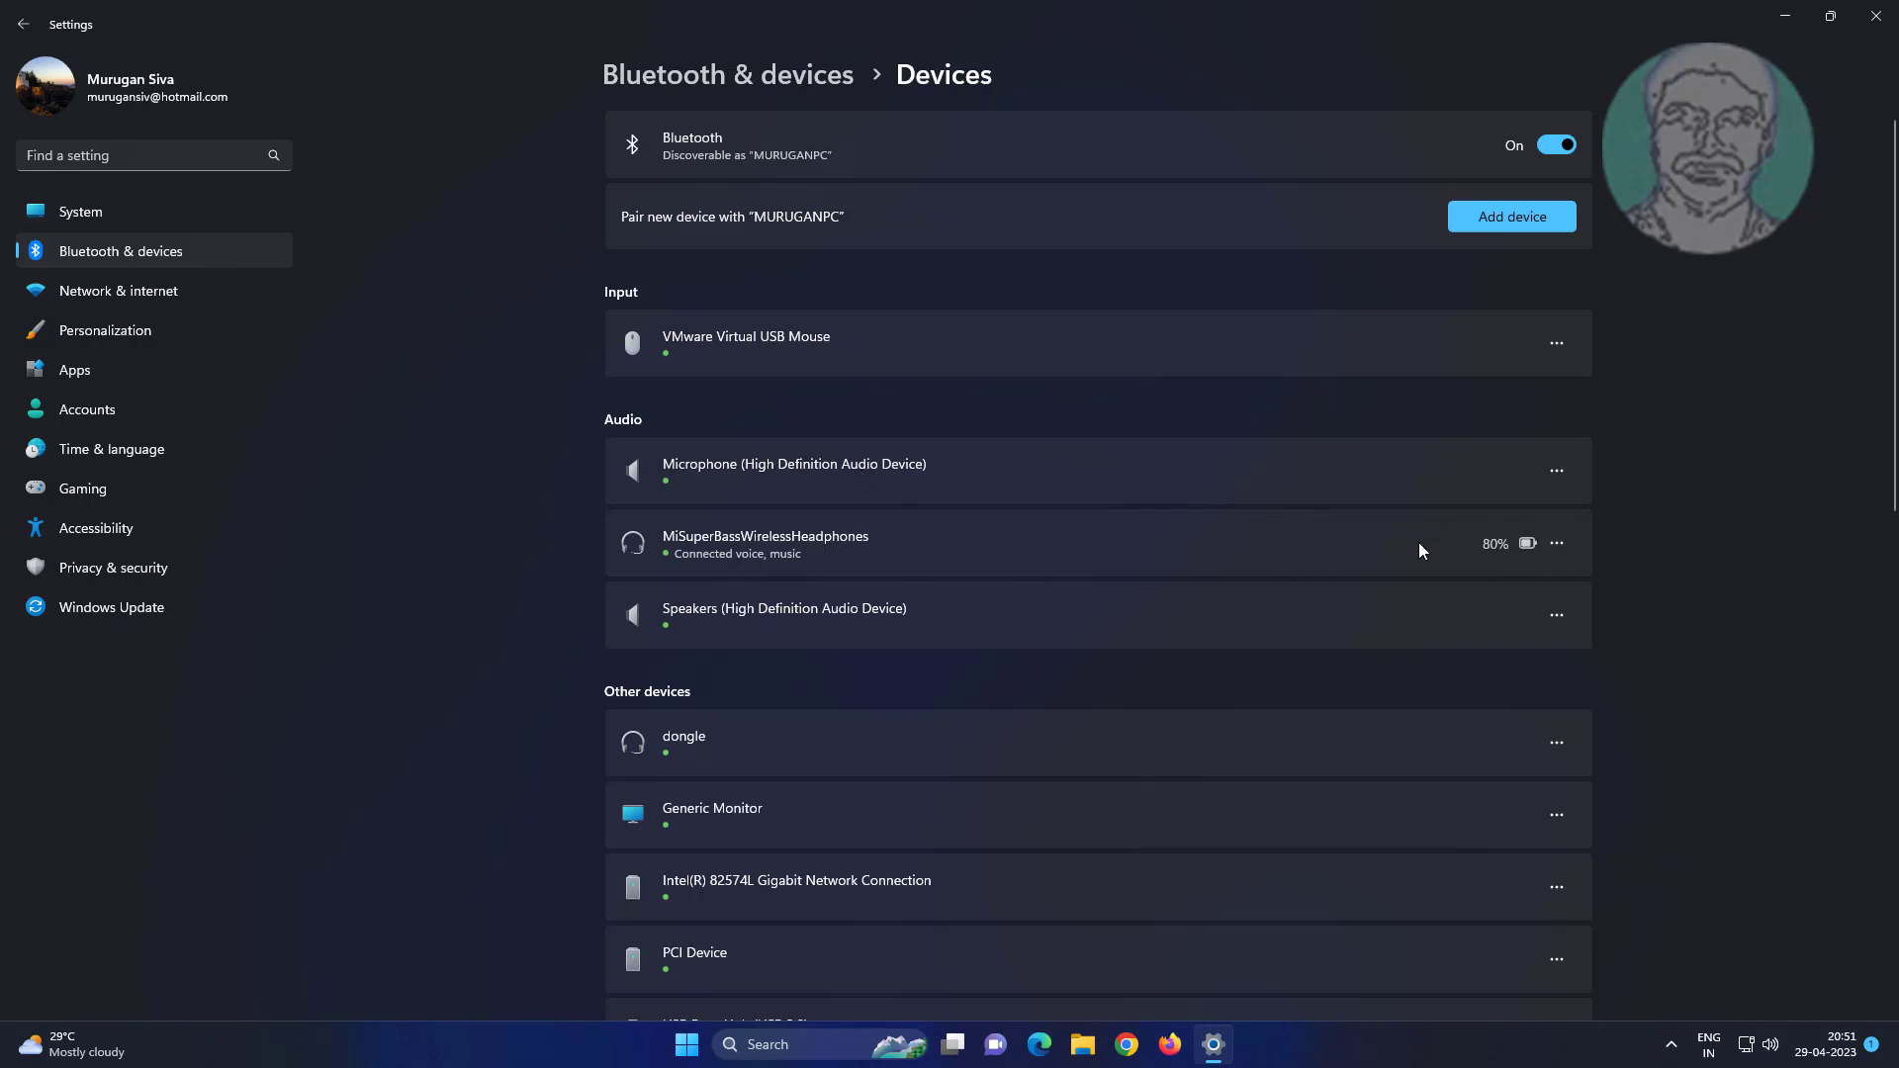
pyautogui.moveTo(1557, 542)
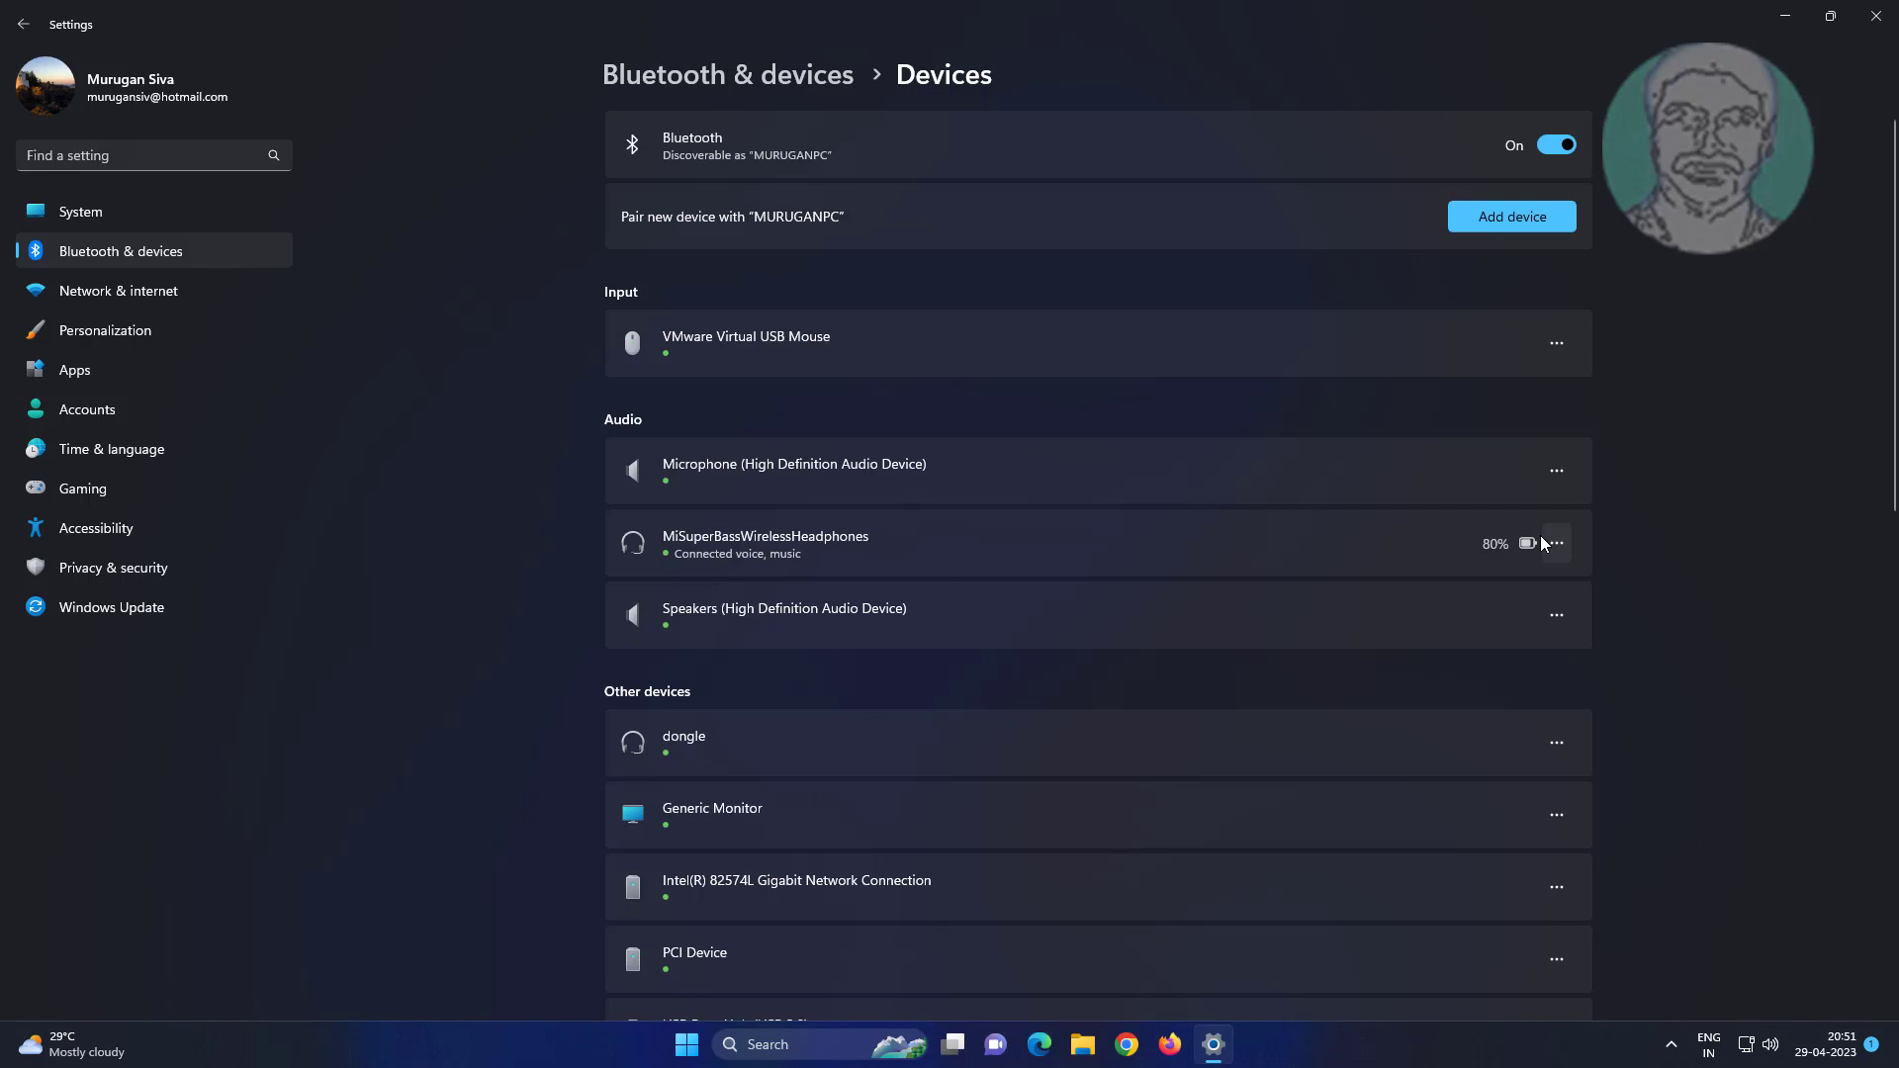
pyautogui.click(1557, 542)
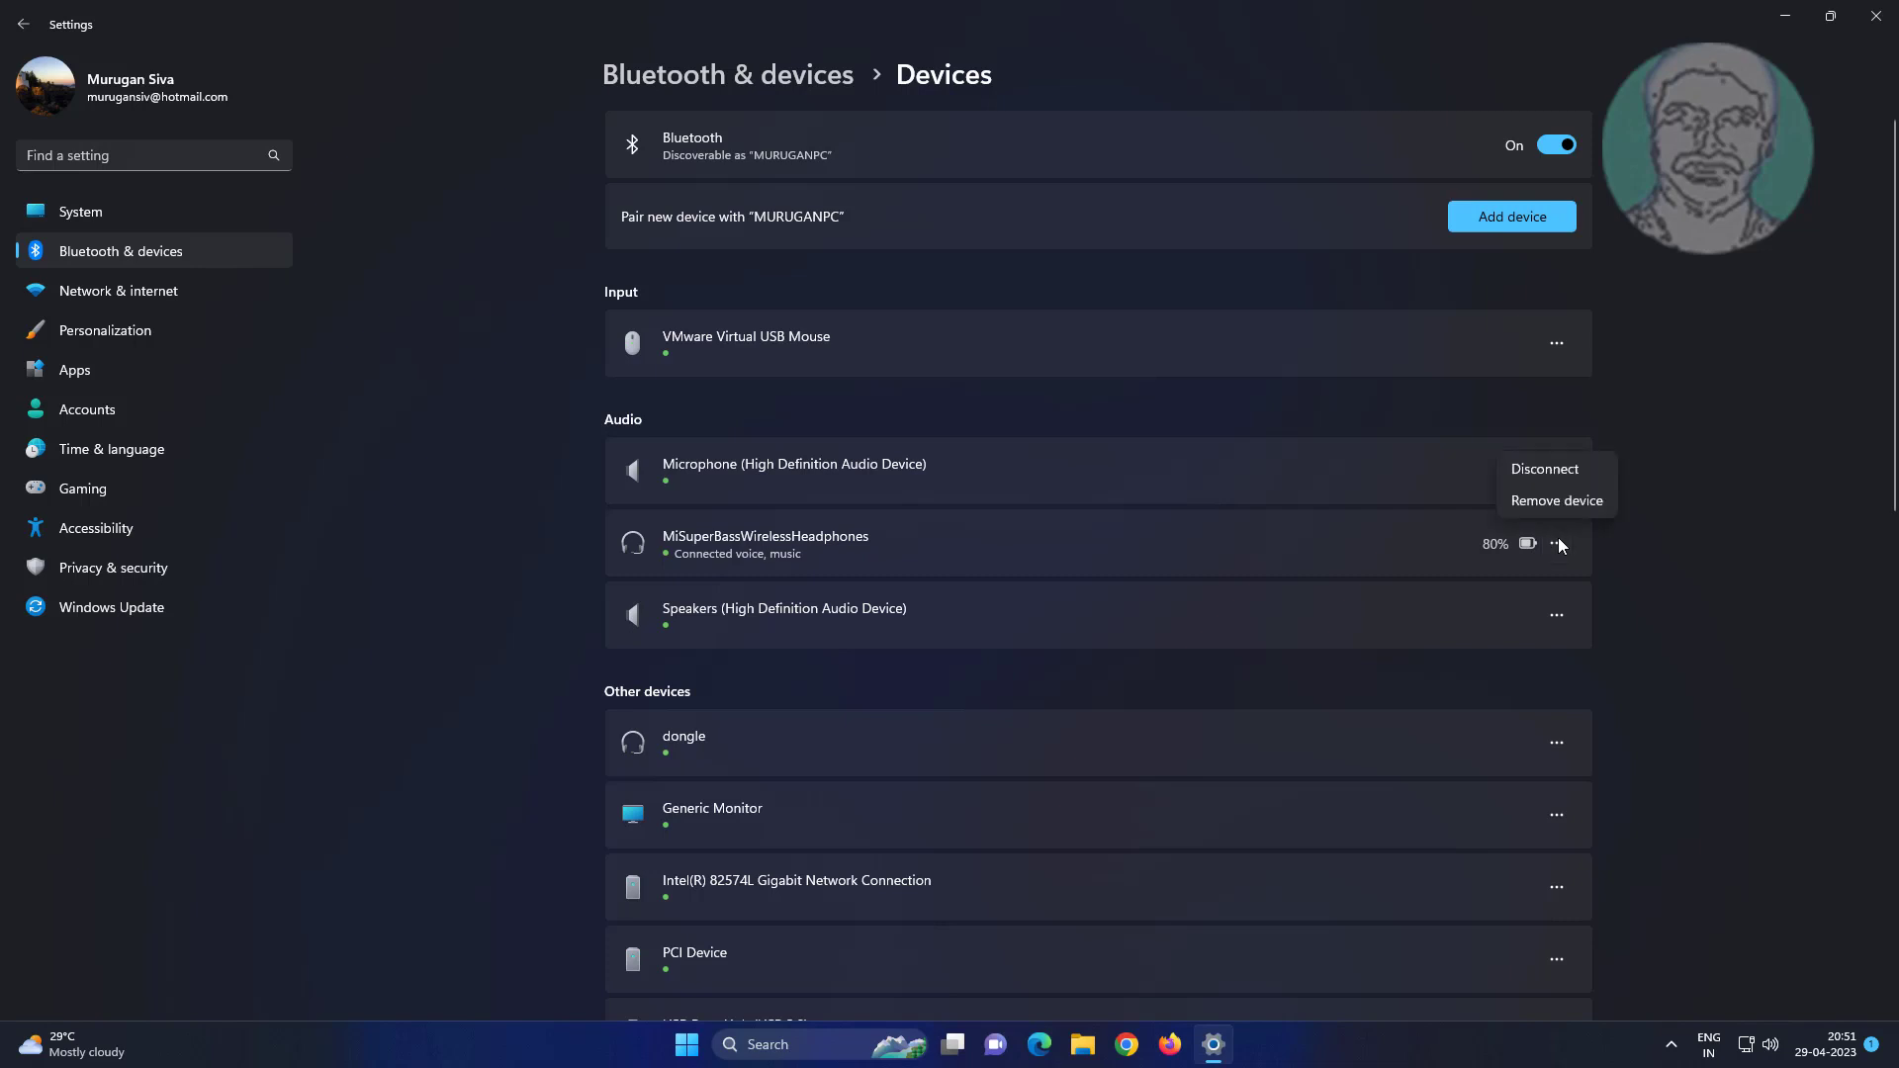
pyautogui.moveTo(1557, 500)
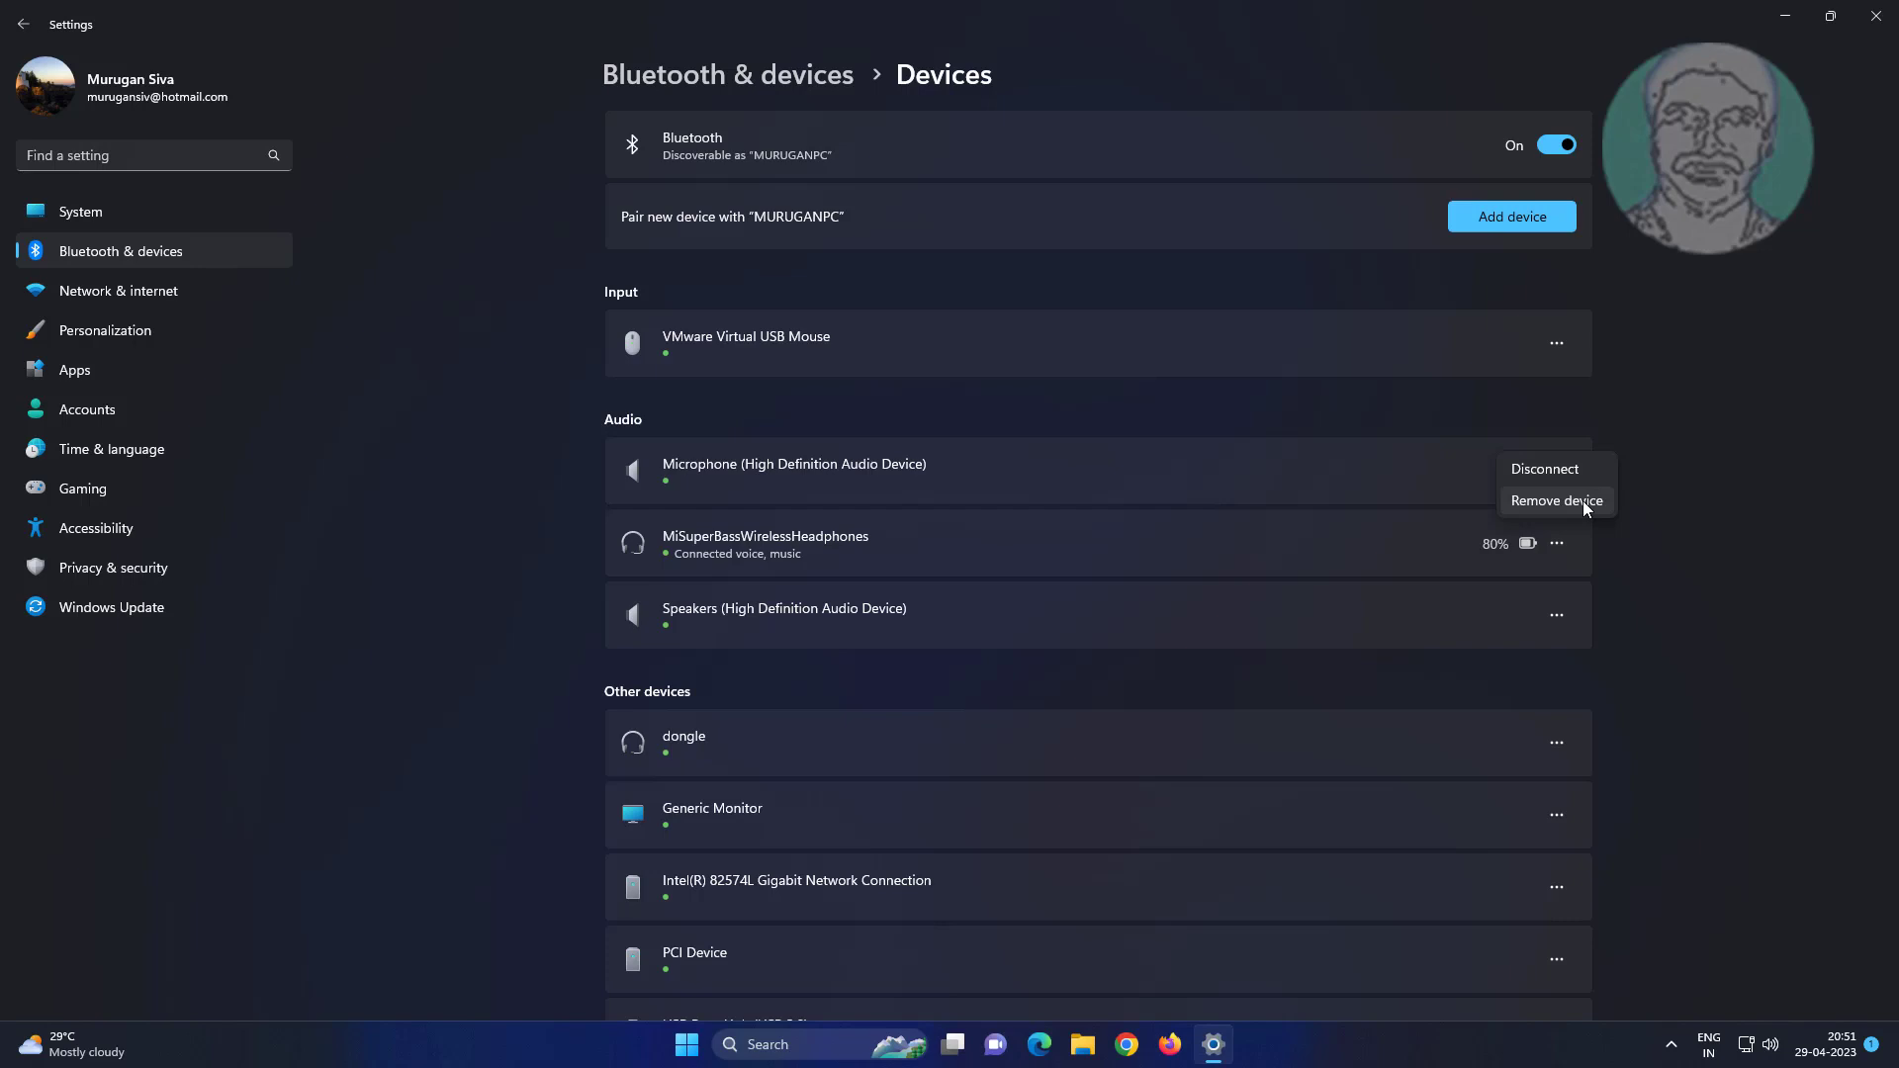
pyautogui.click(1557, 500)
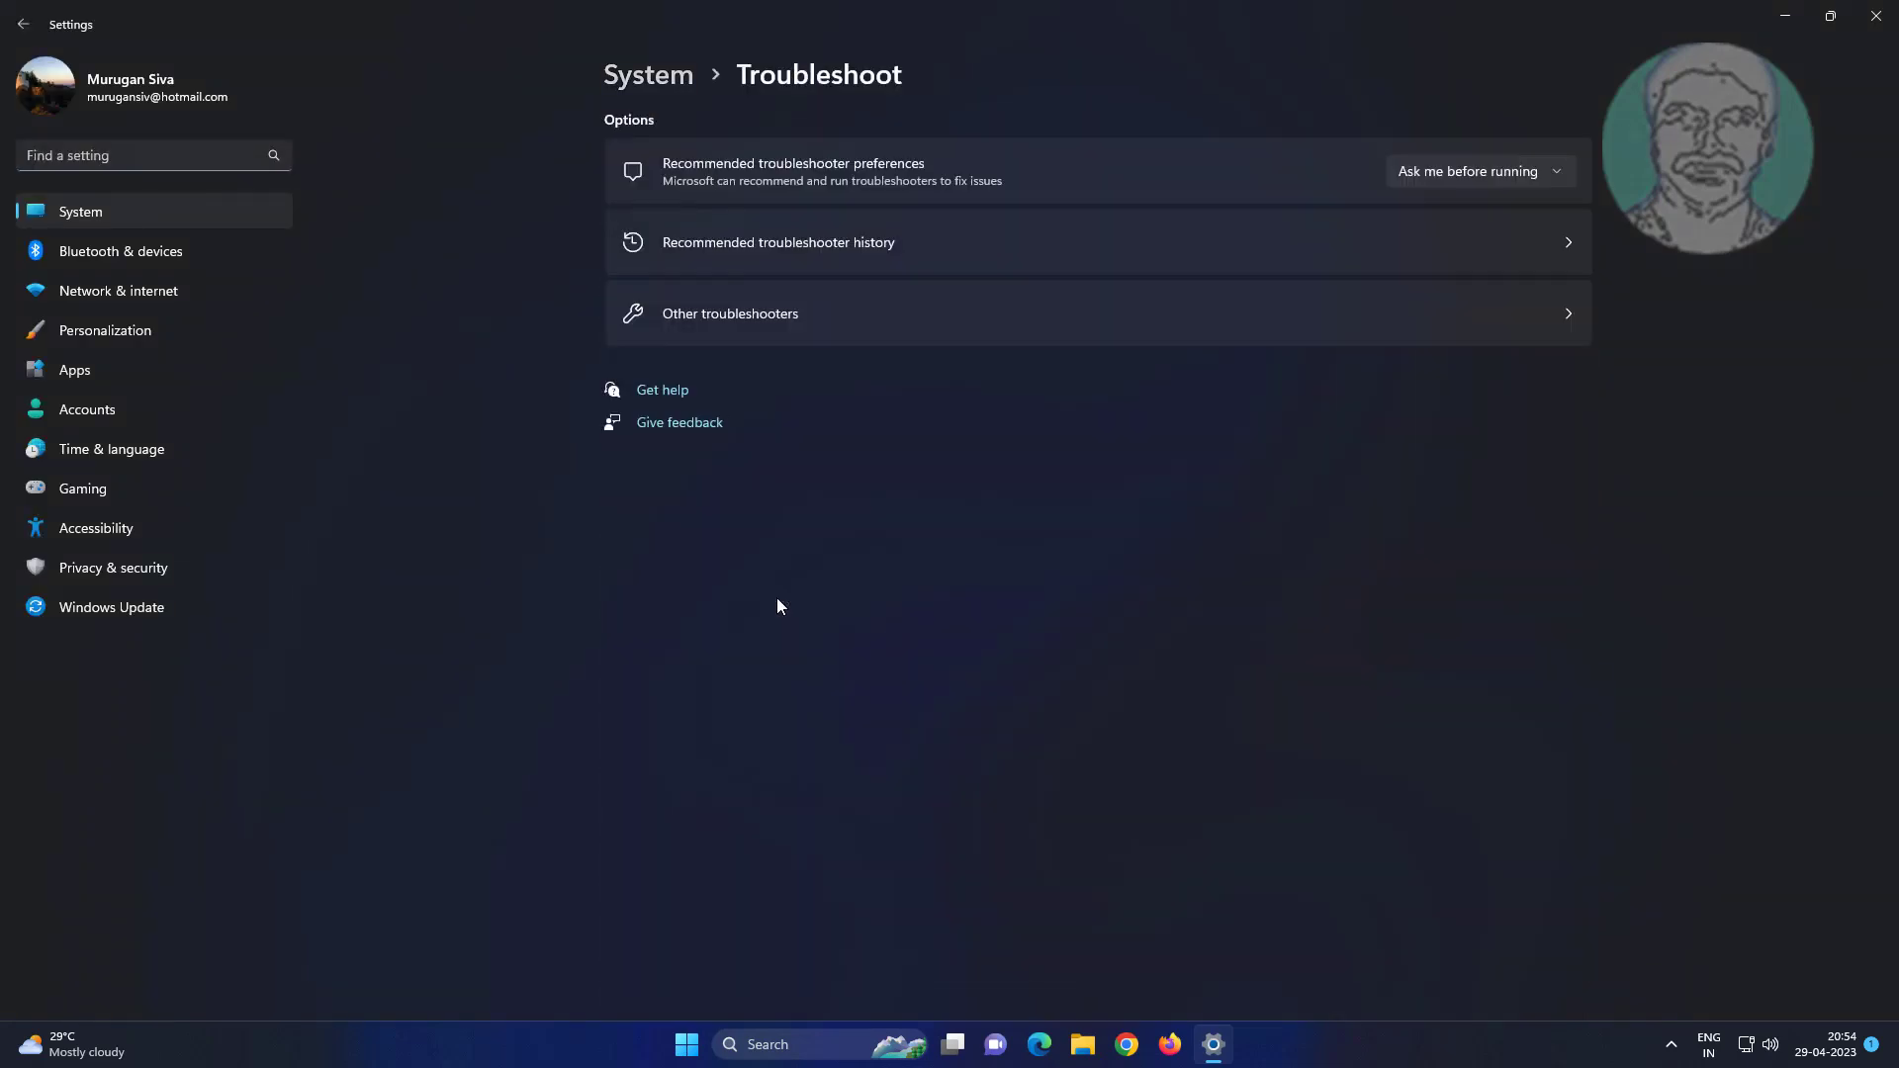
# Show the Other troubleshooters list under System > Troubleshoot
pyautogui.click(729, 315)
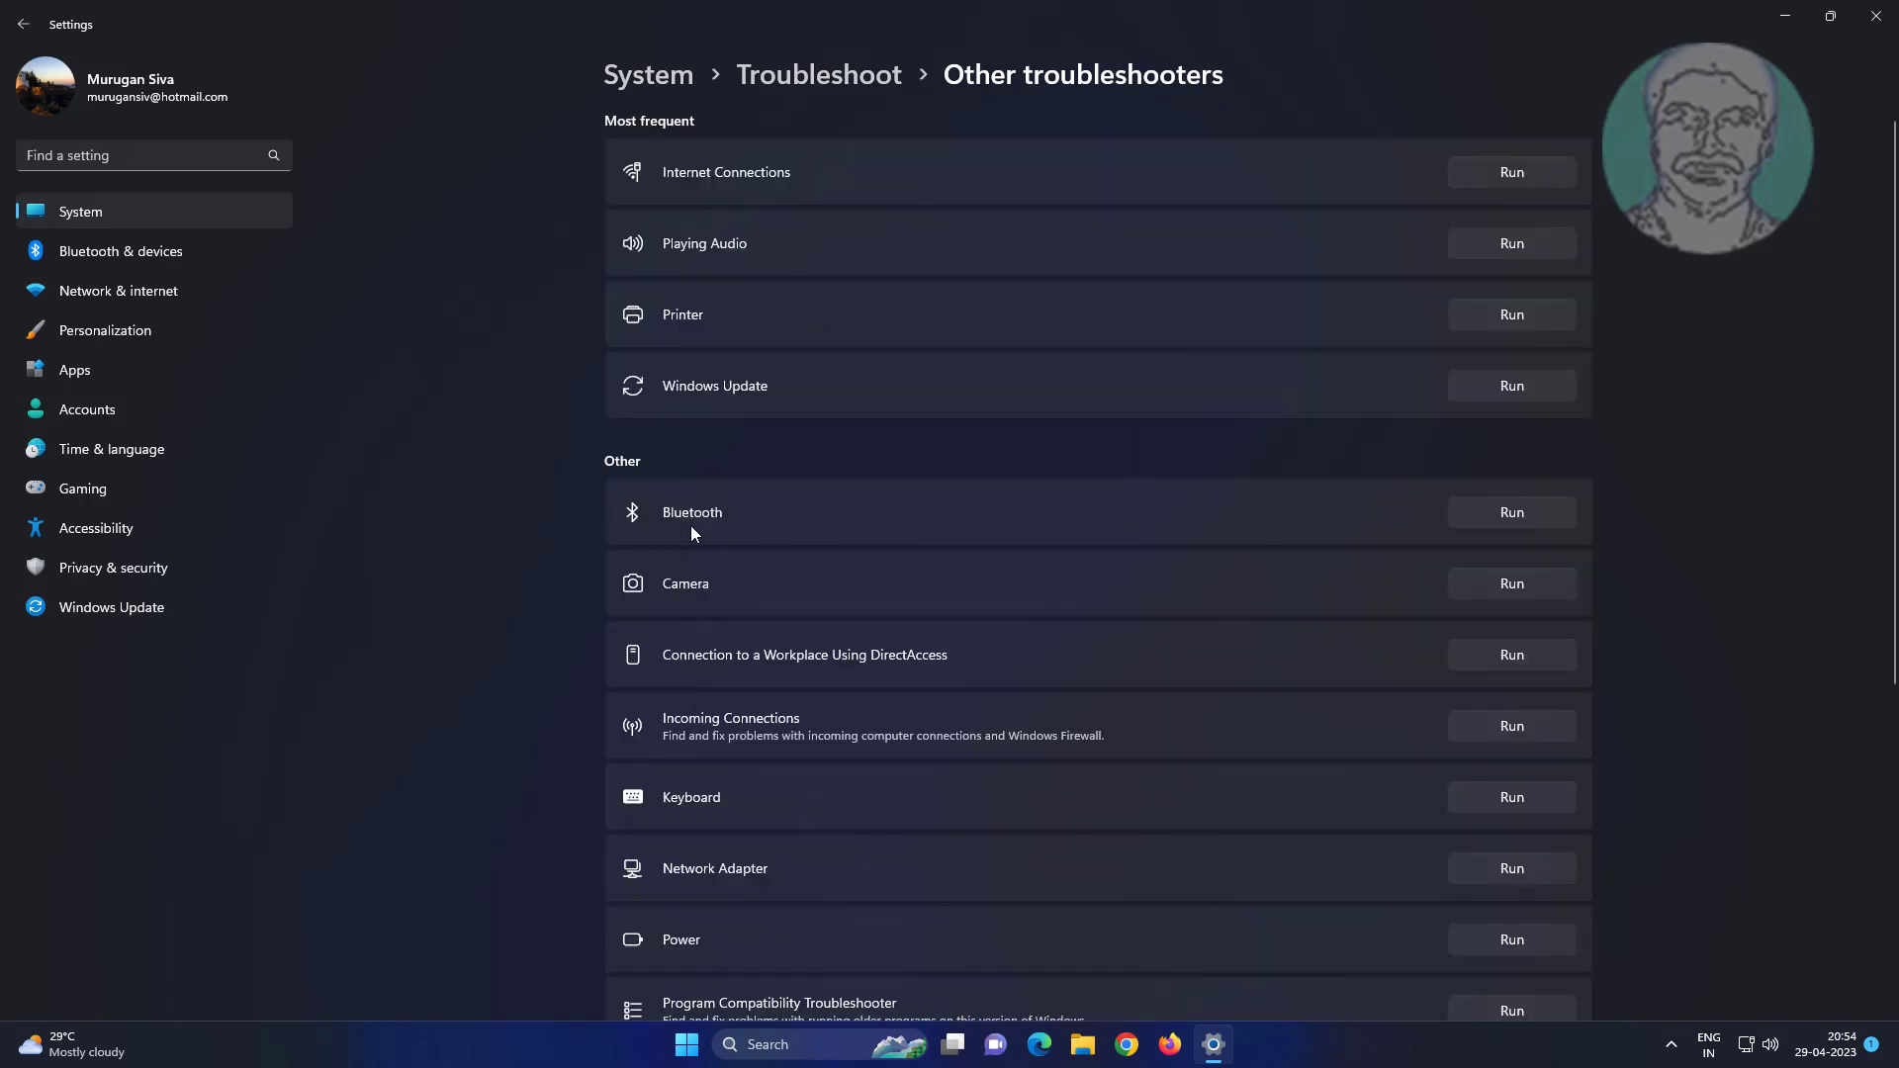
# Run the Bluetooth troubleshooter to completion and dismiss its results
pyautogui.click(1509, 510)
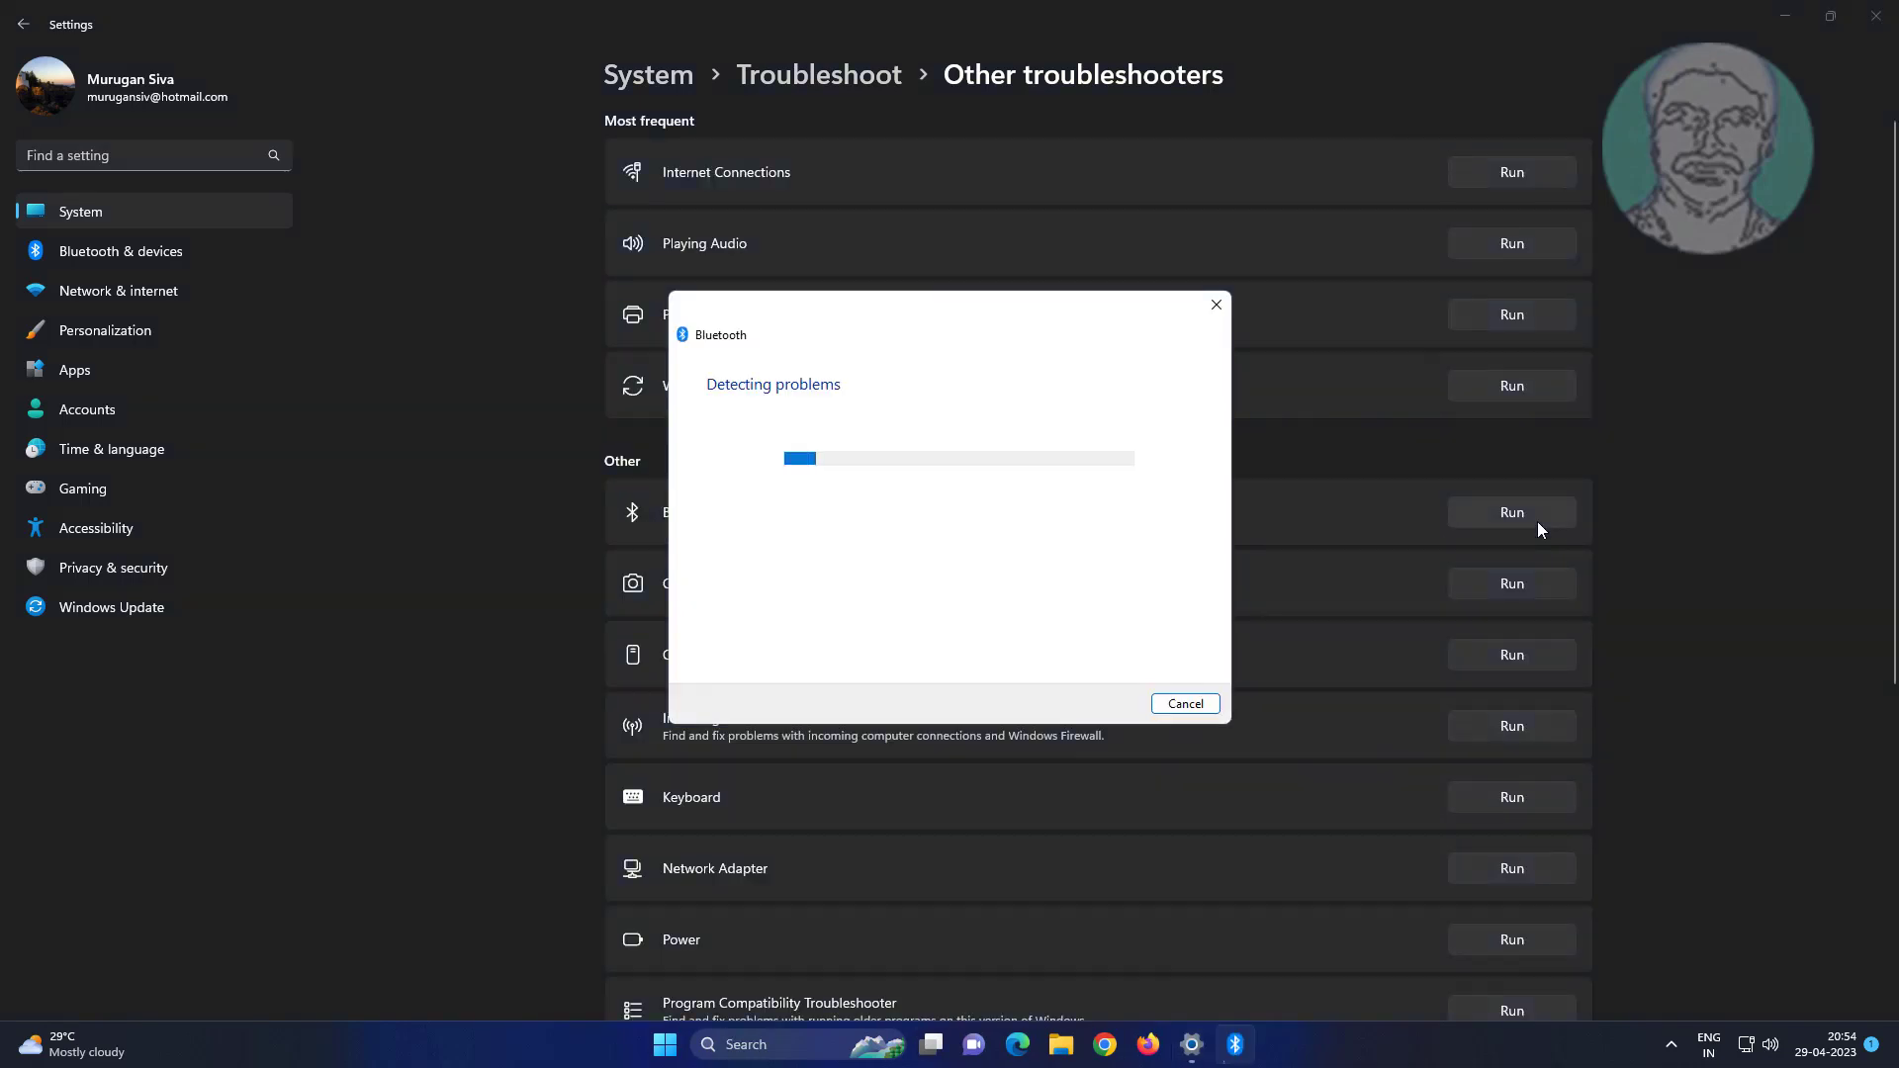
pyautogui.moveTo(724, 536)
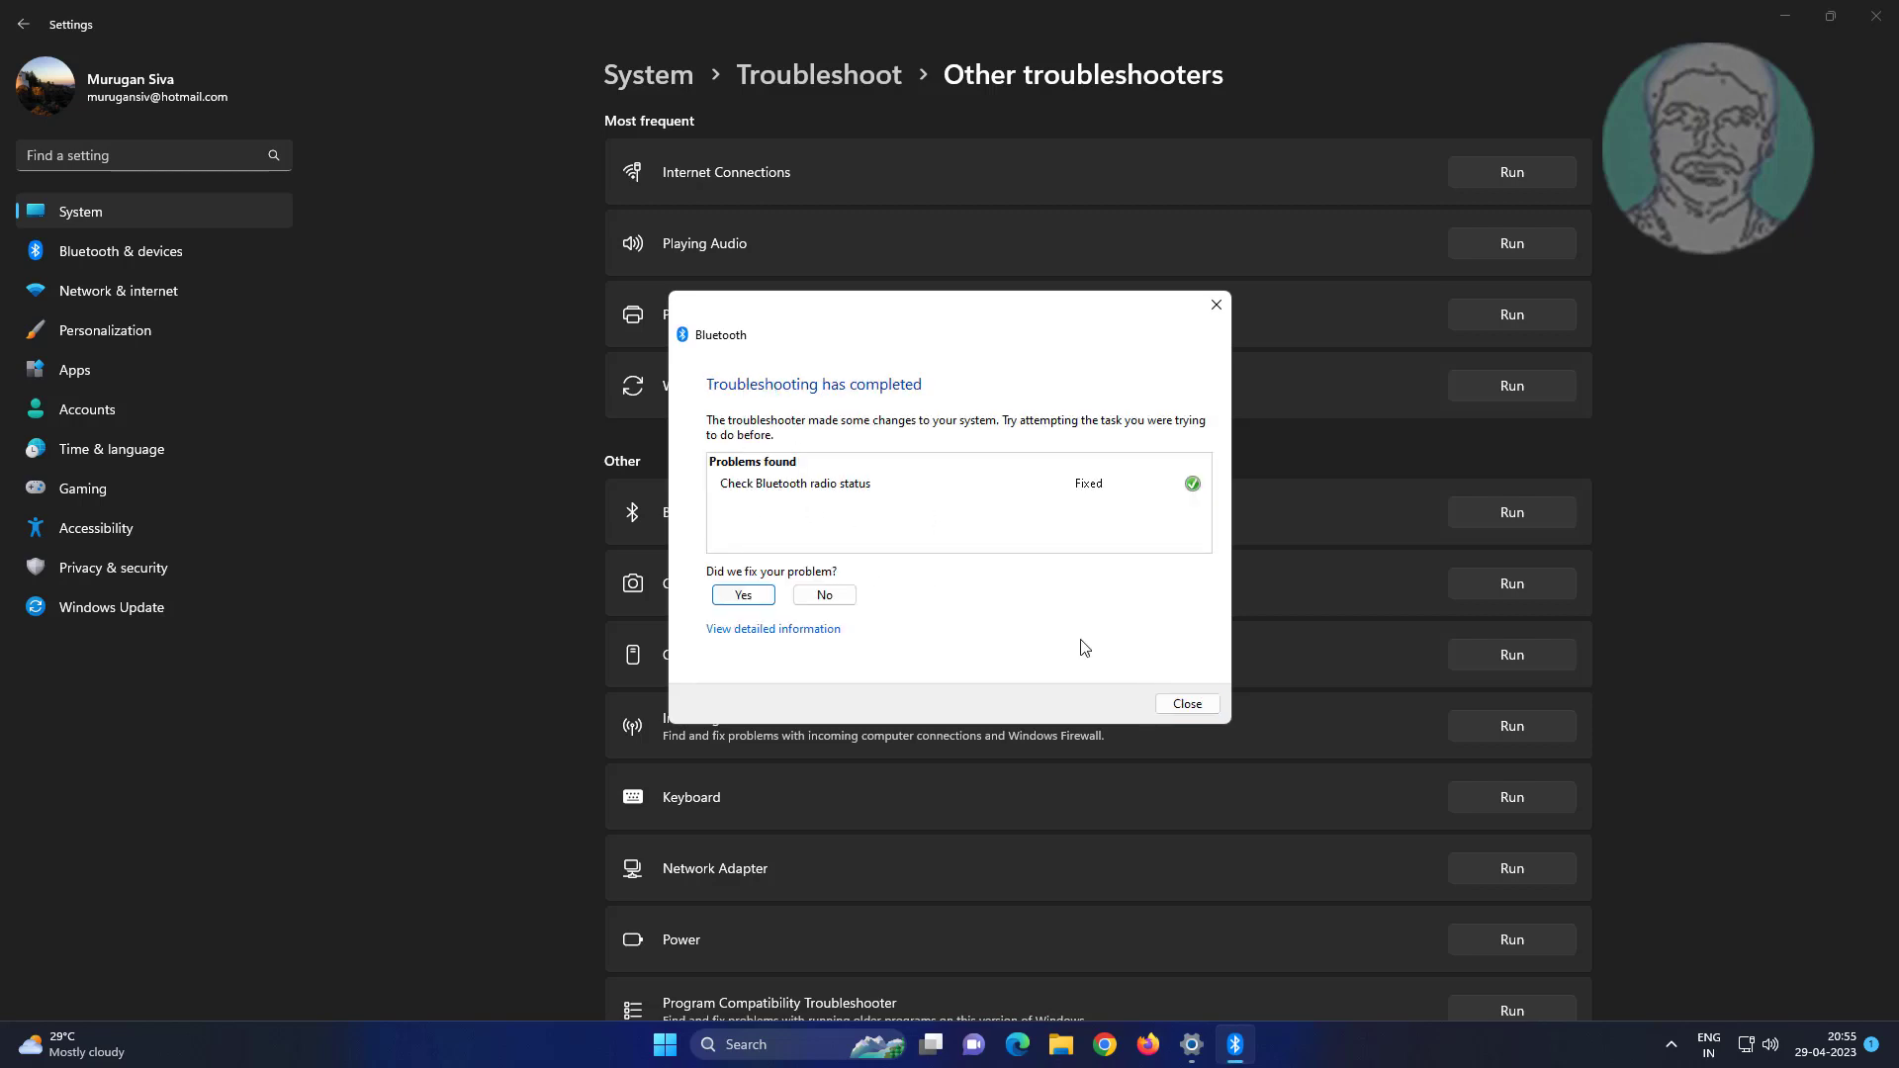
pyautogui.click(1185, 705)
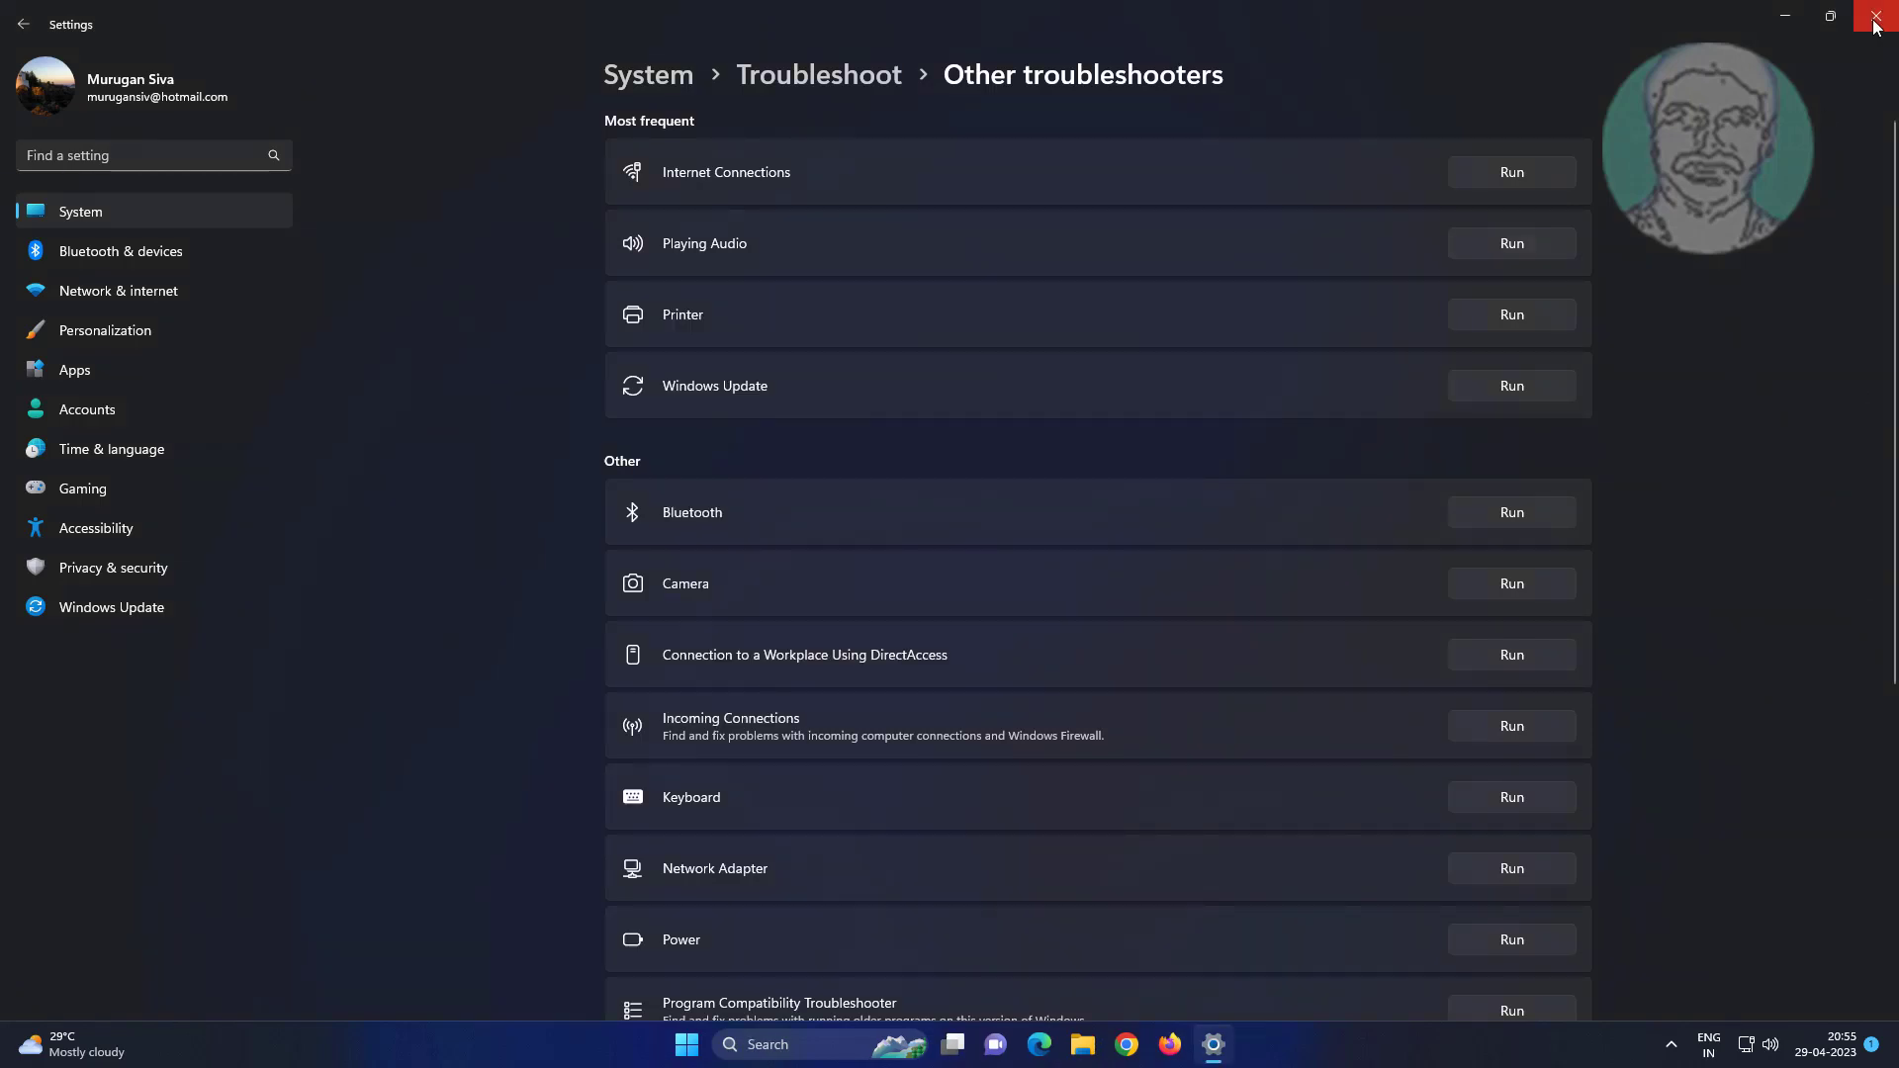
# Close Settings and search for the Services console from the taskbar
pyautogui.click(1875, 24)
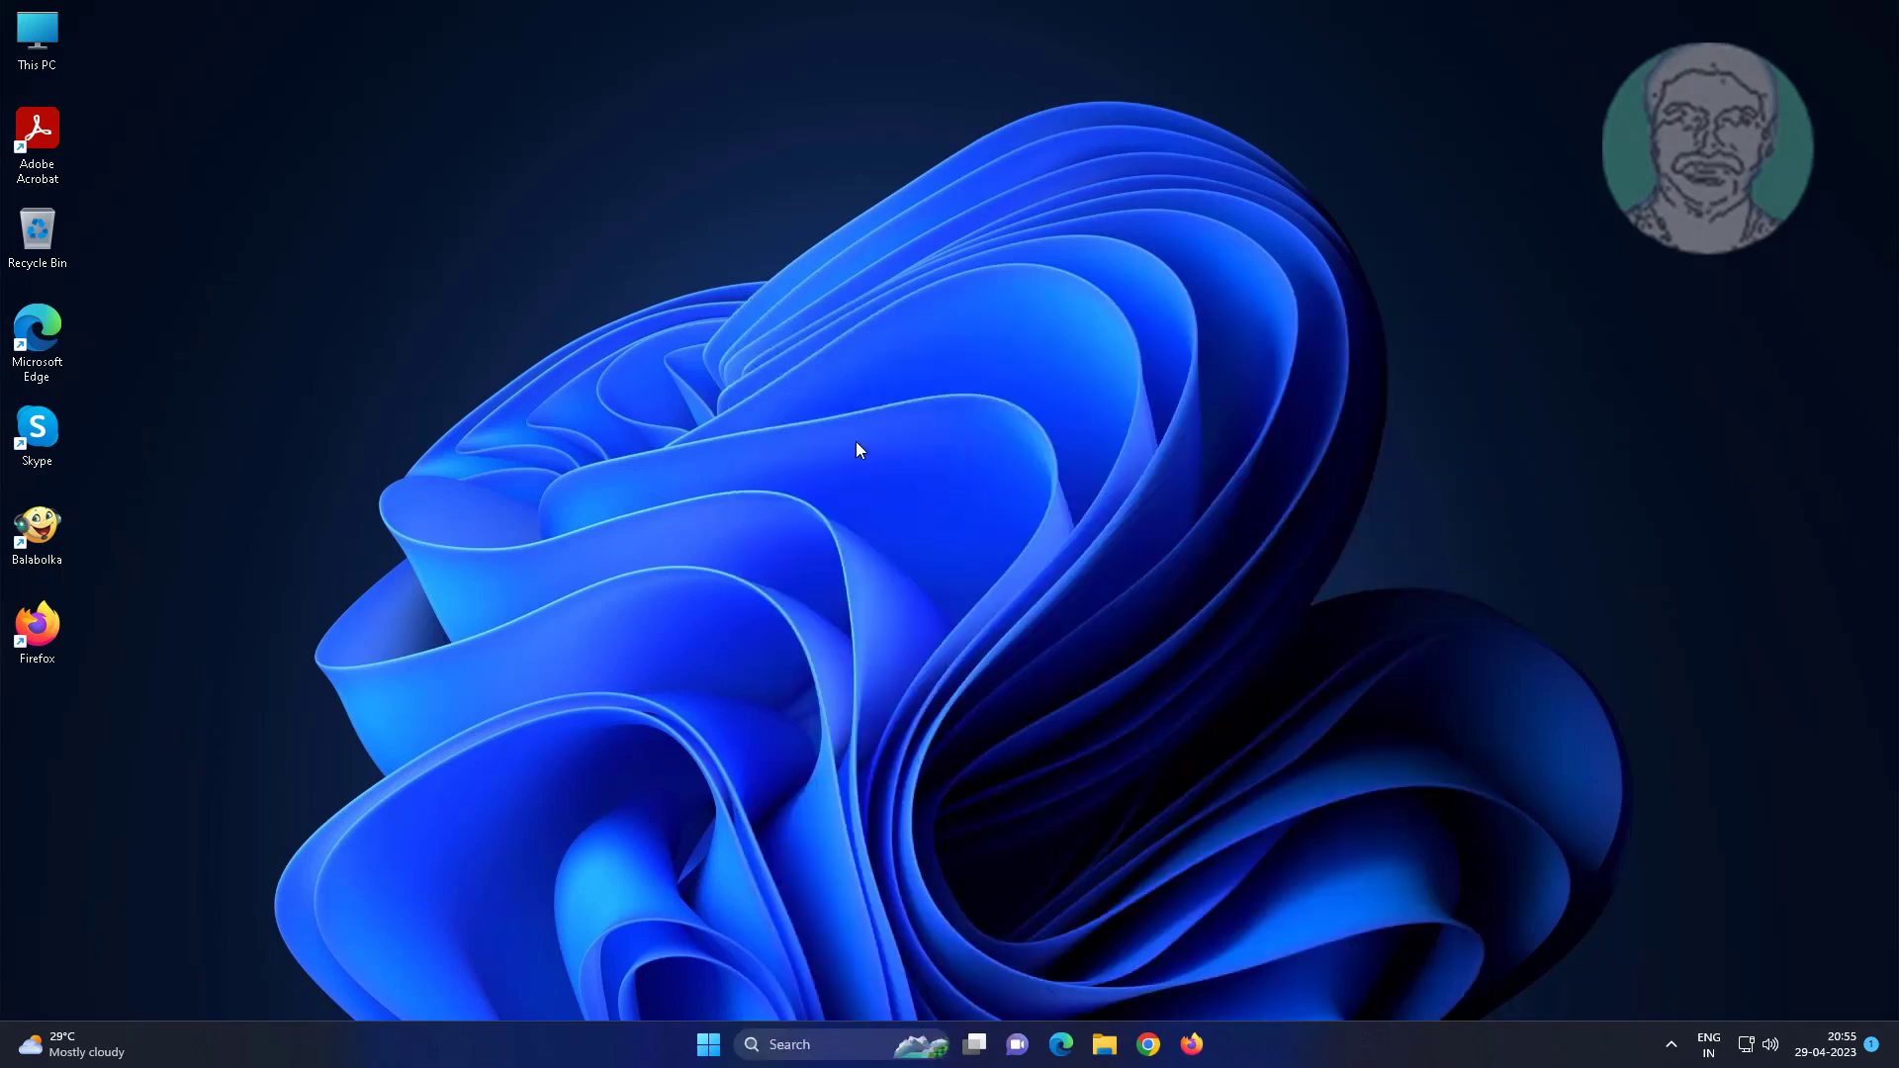
pyautogui.click(1213, 1044)
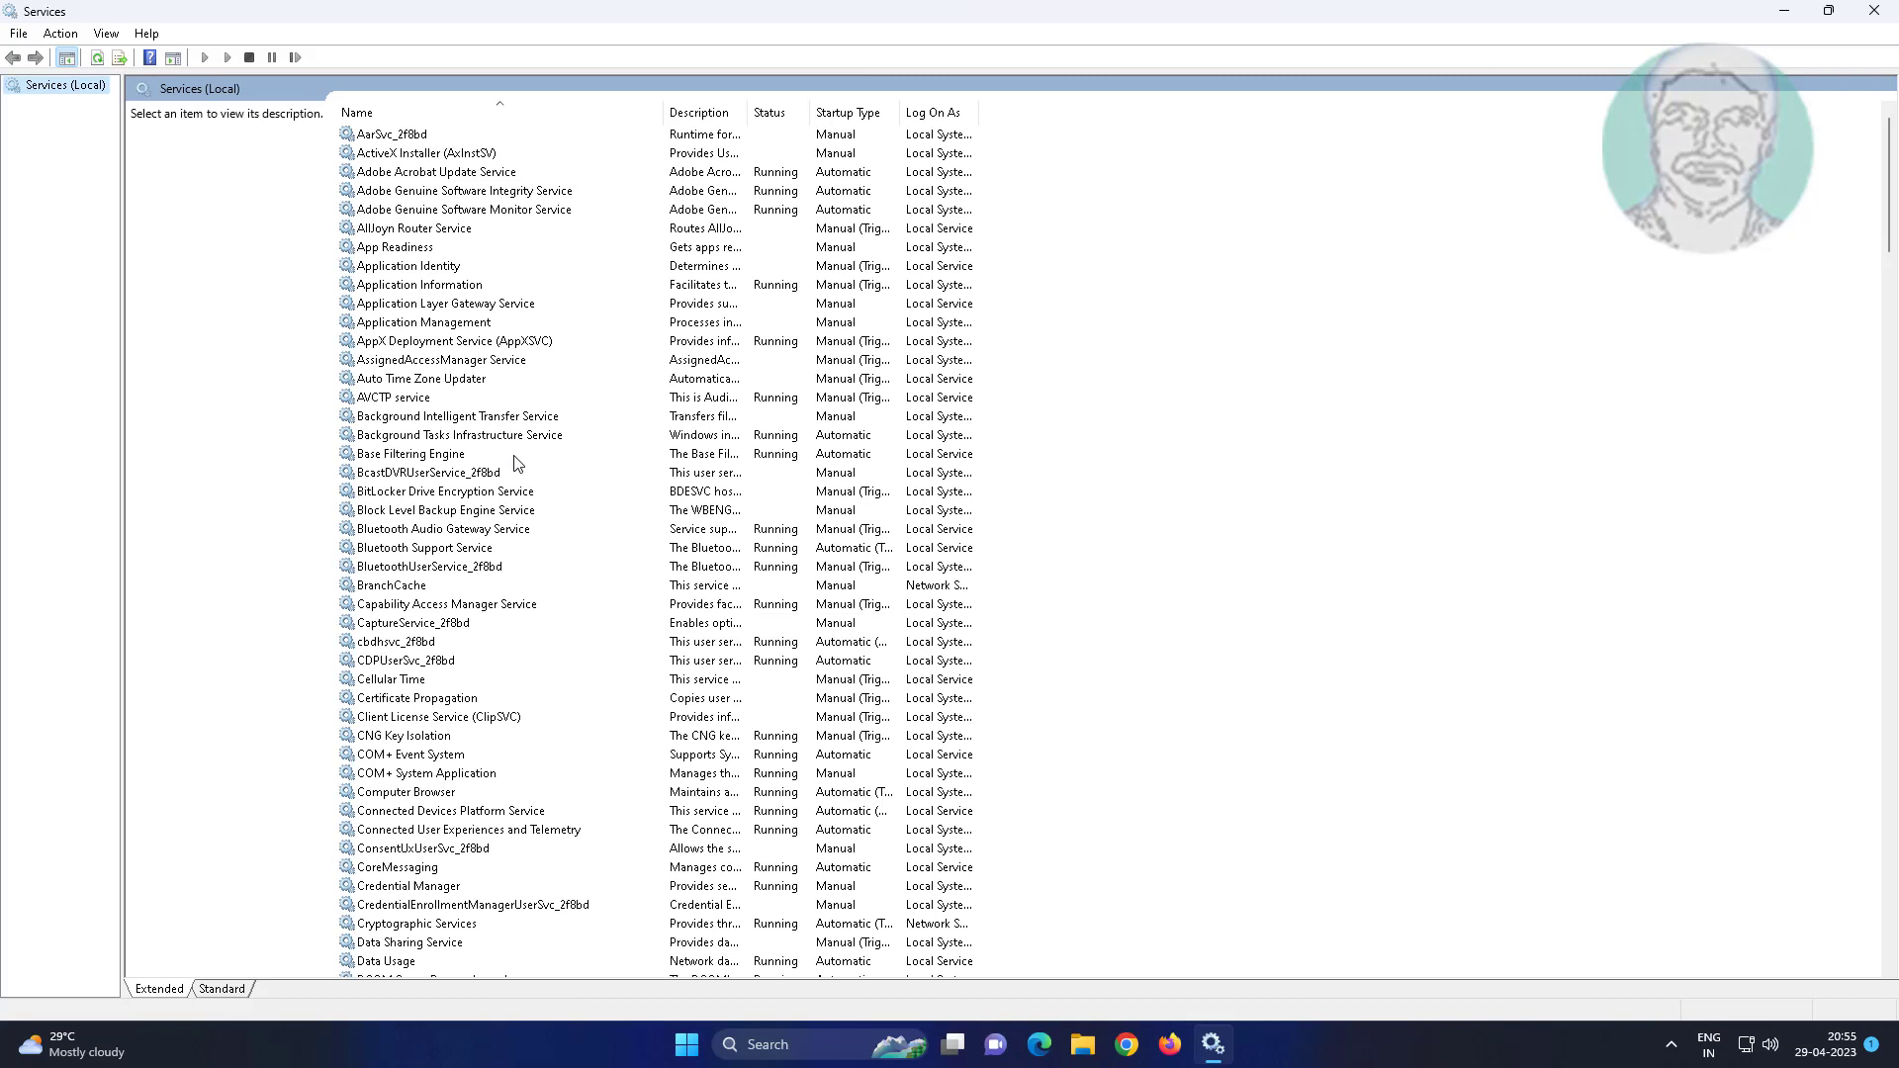
# Set Bluetooth Support Service's startup type to Automatic in its properties
pyautogui.click(457, 435)
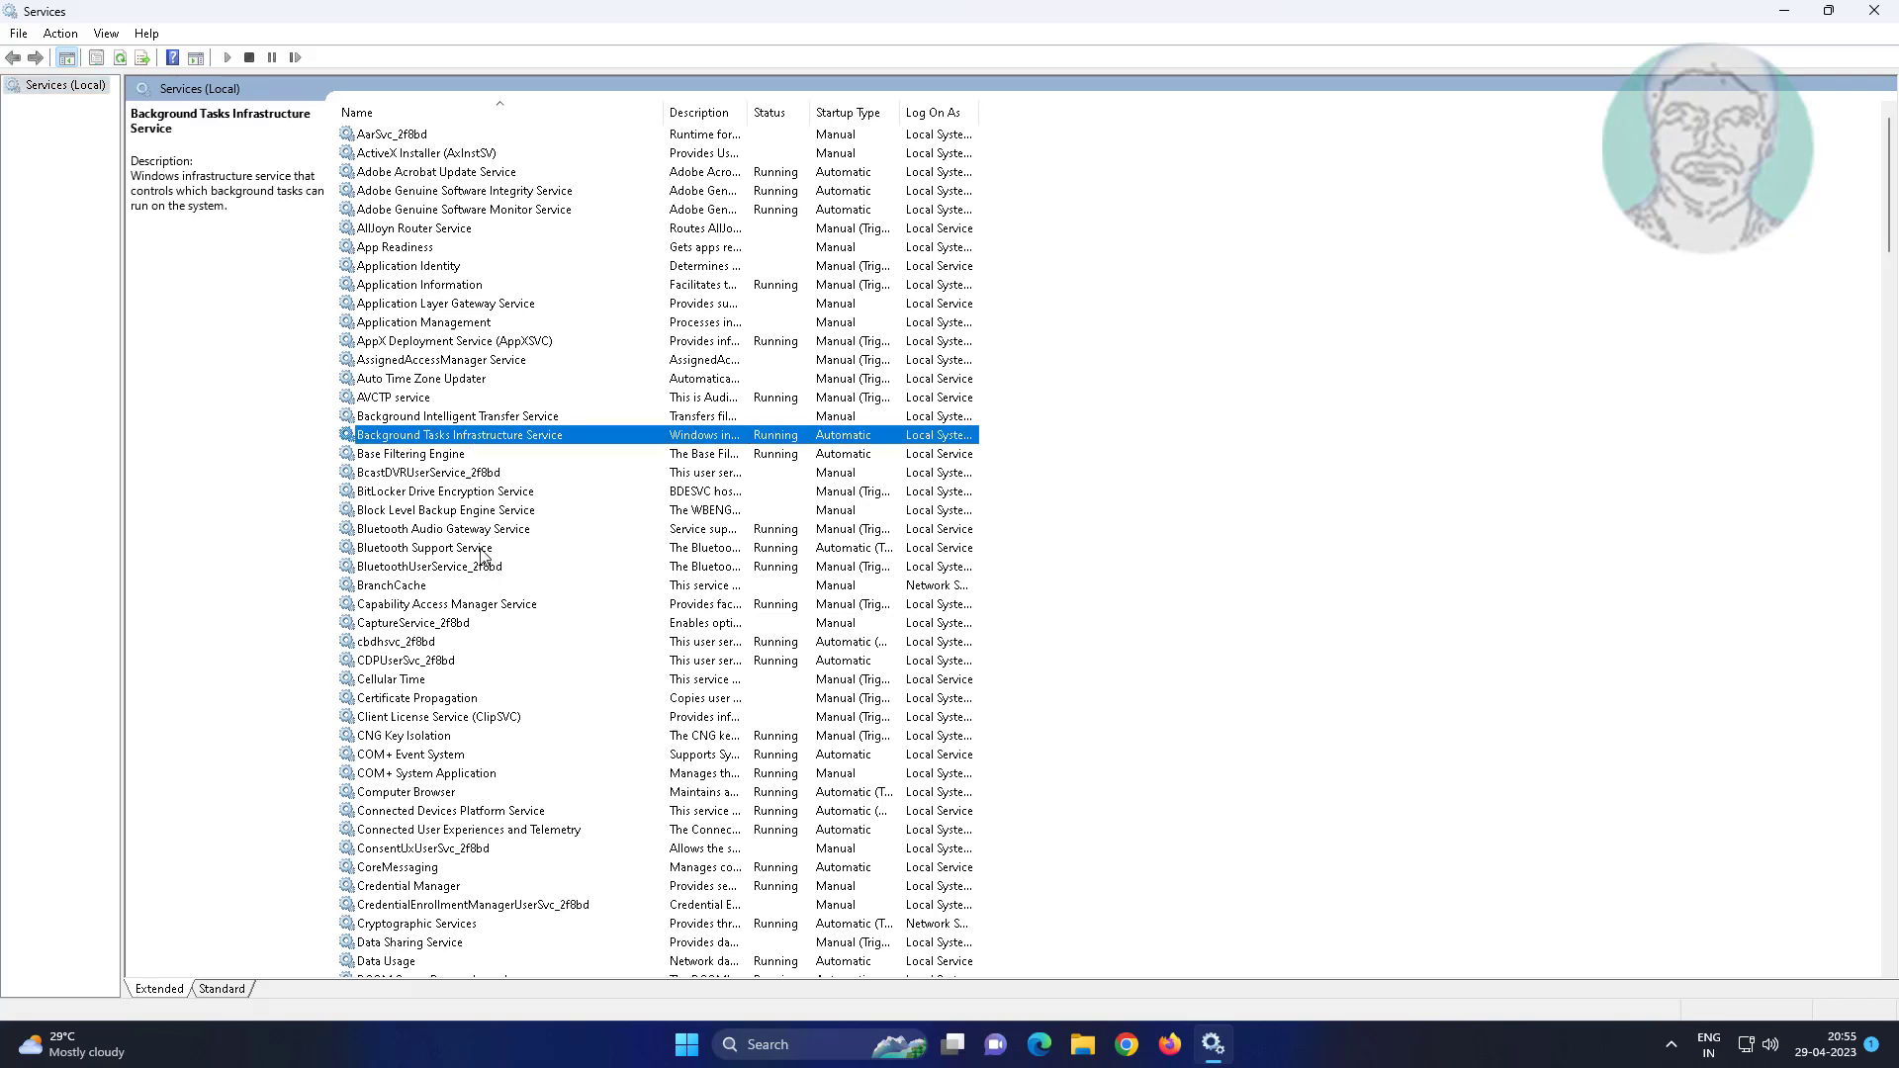
pyautogui.doubleClick(423, 548)
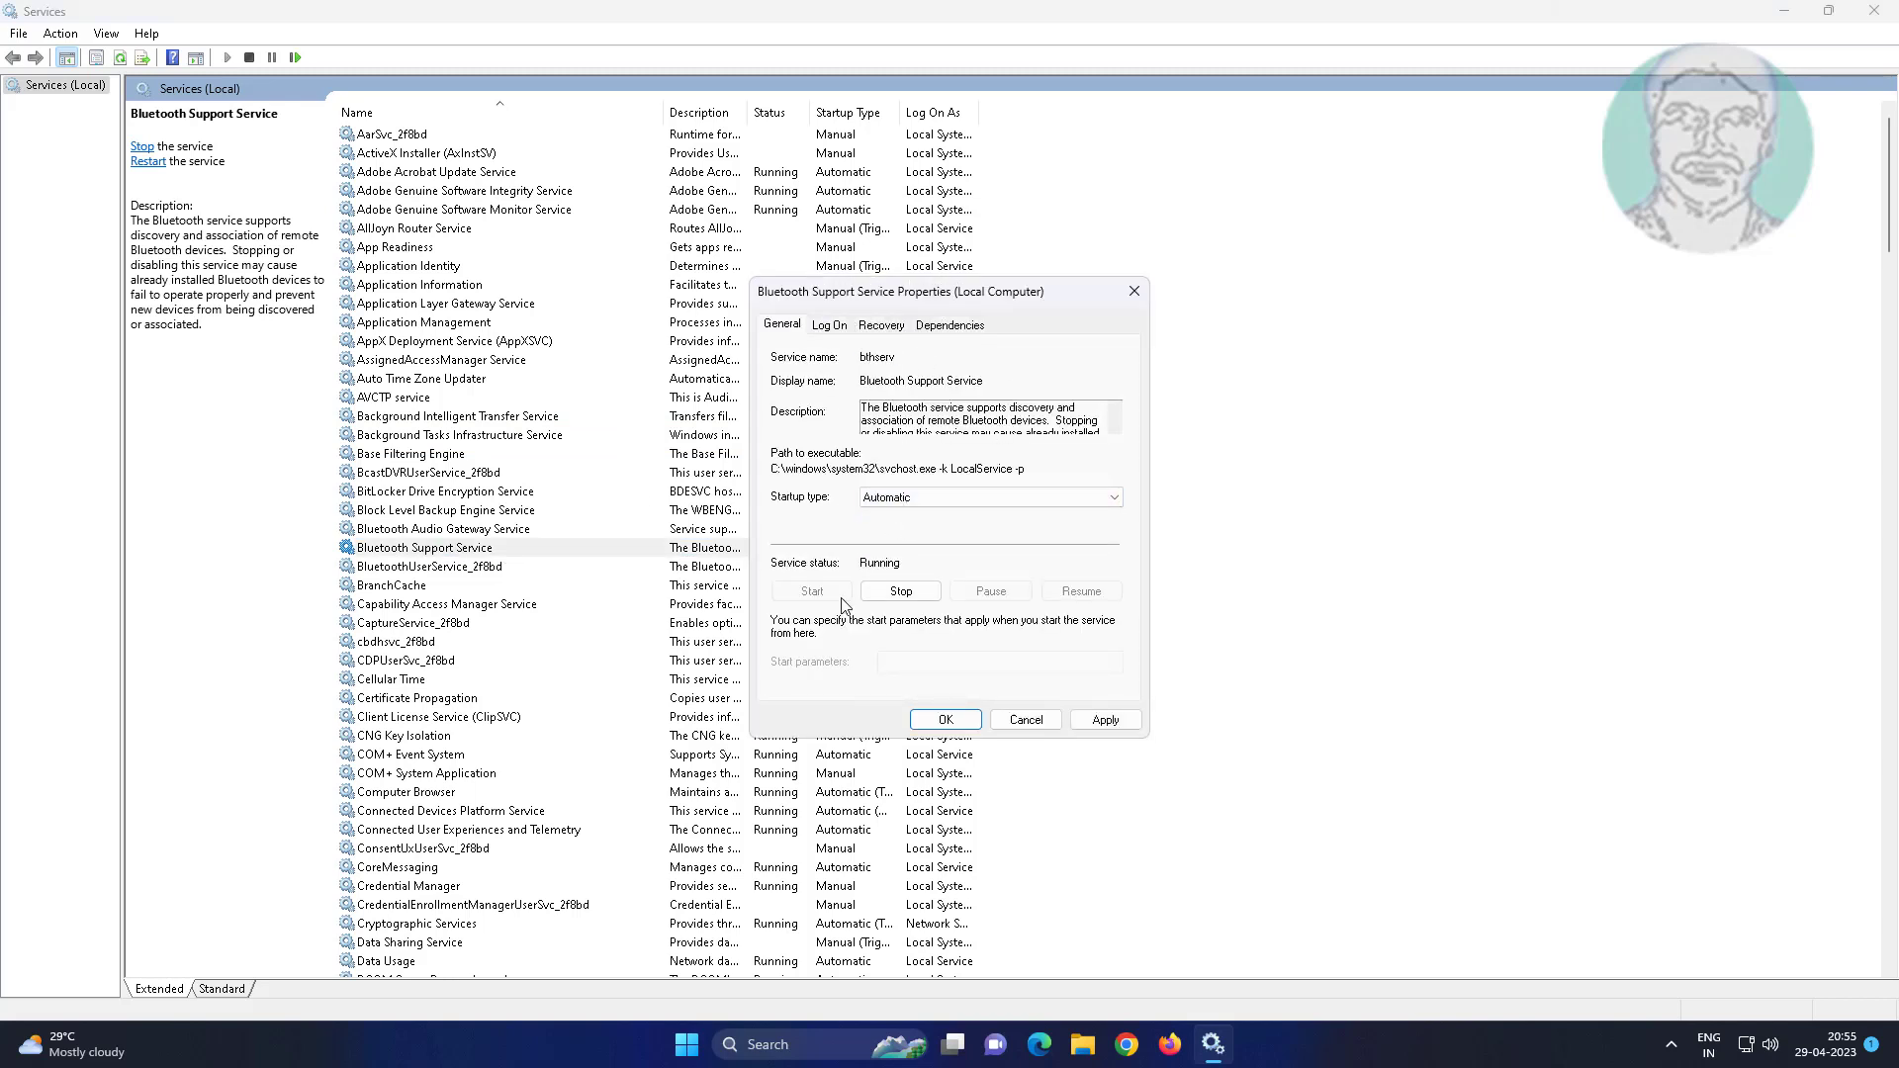
pyautogui.click(943, 718)
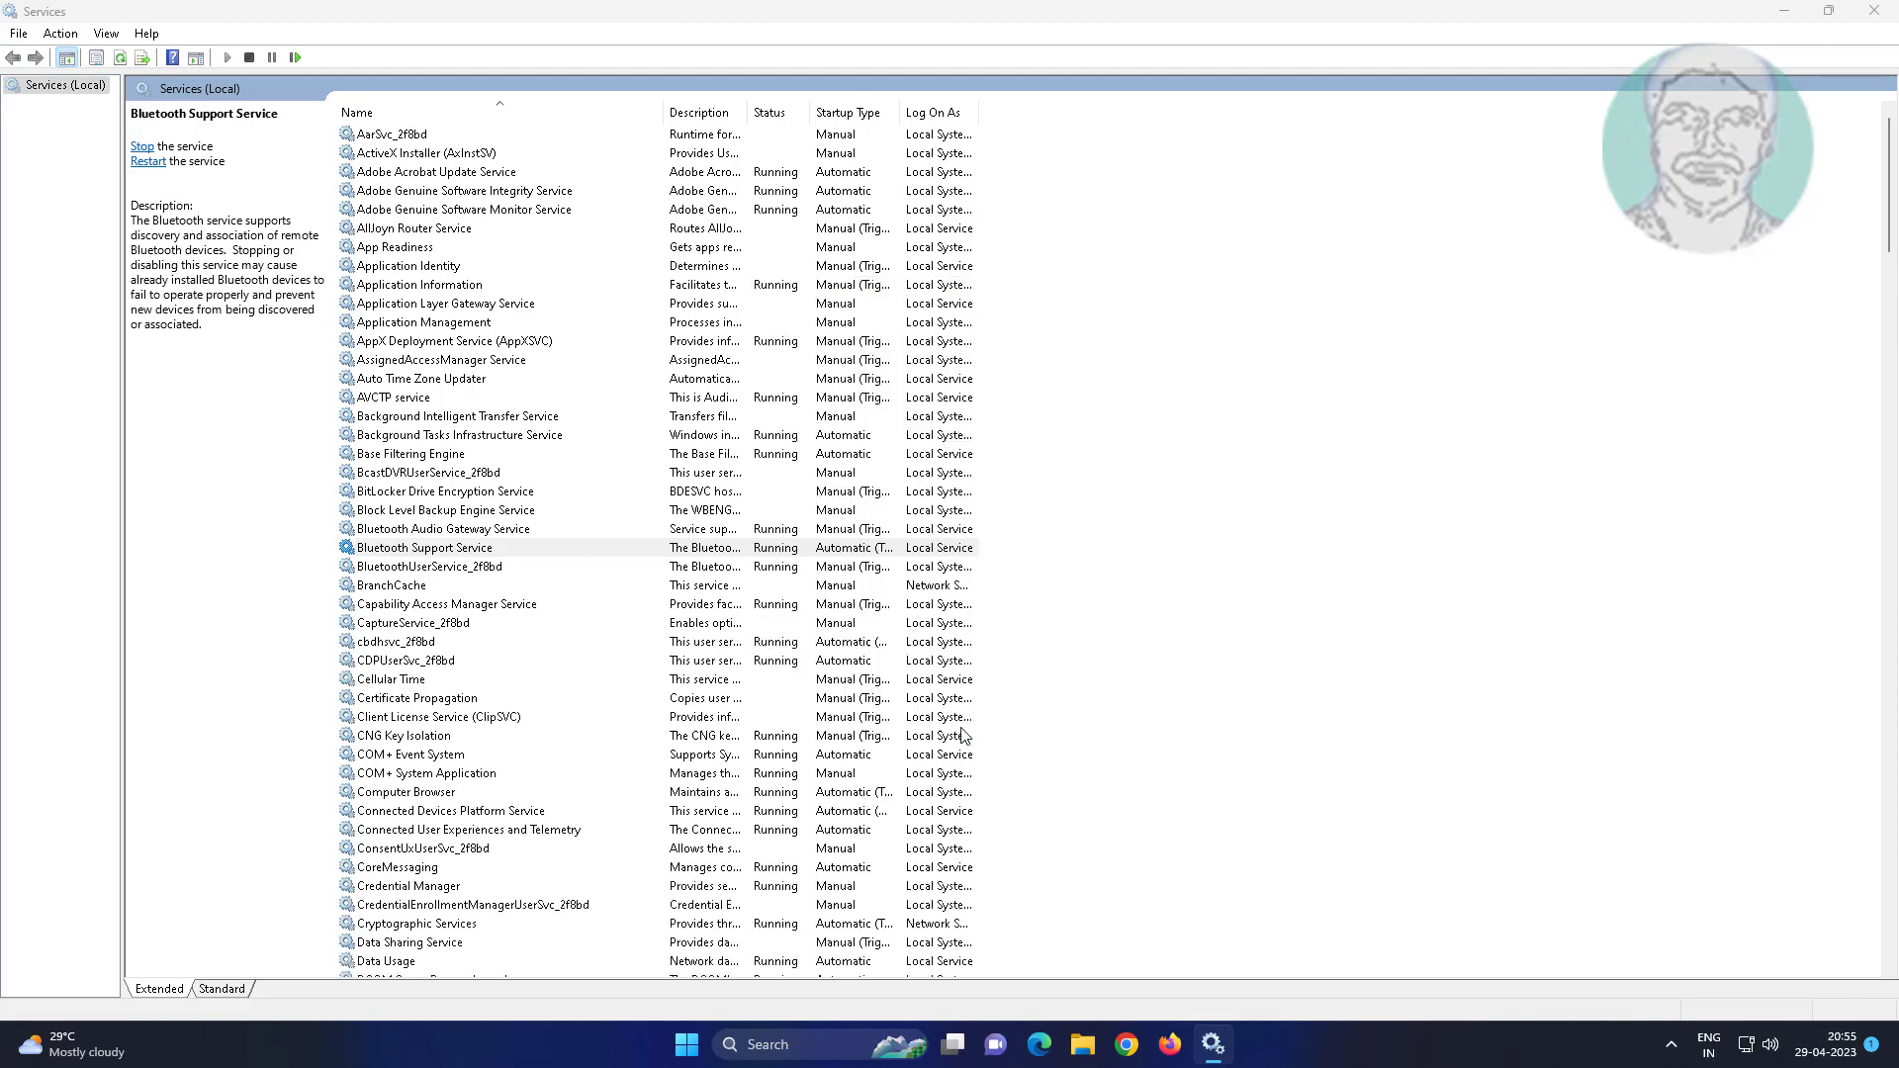
# Restart the Bluetooth Support Service from its context menu
pyautogui.rightClick(417, 548)
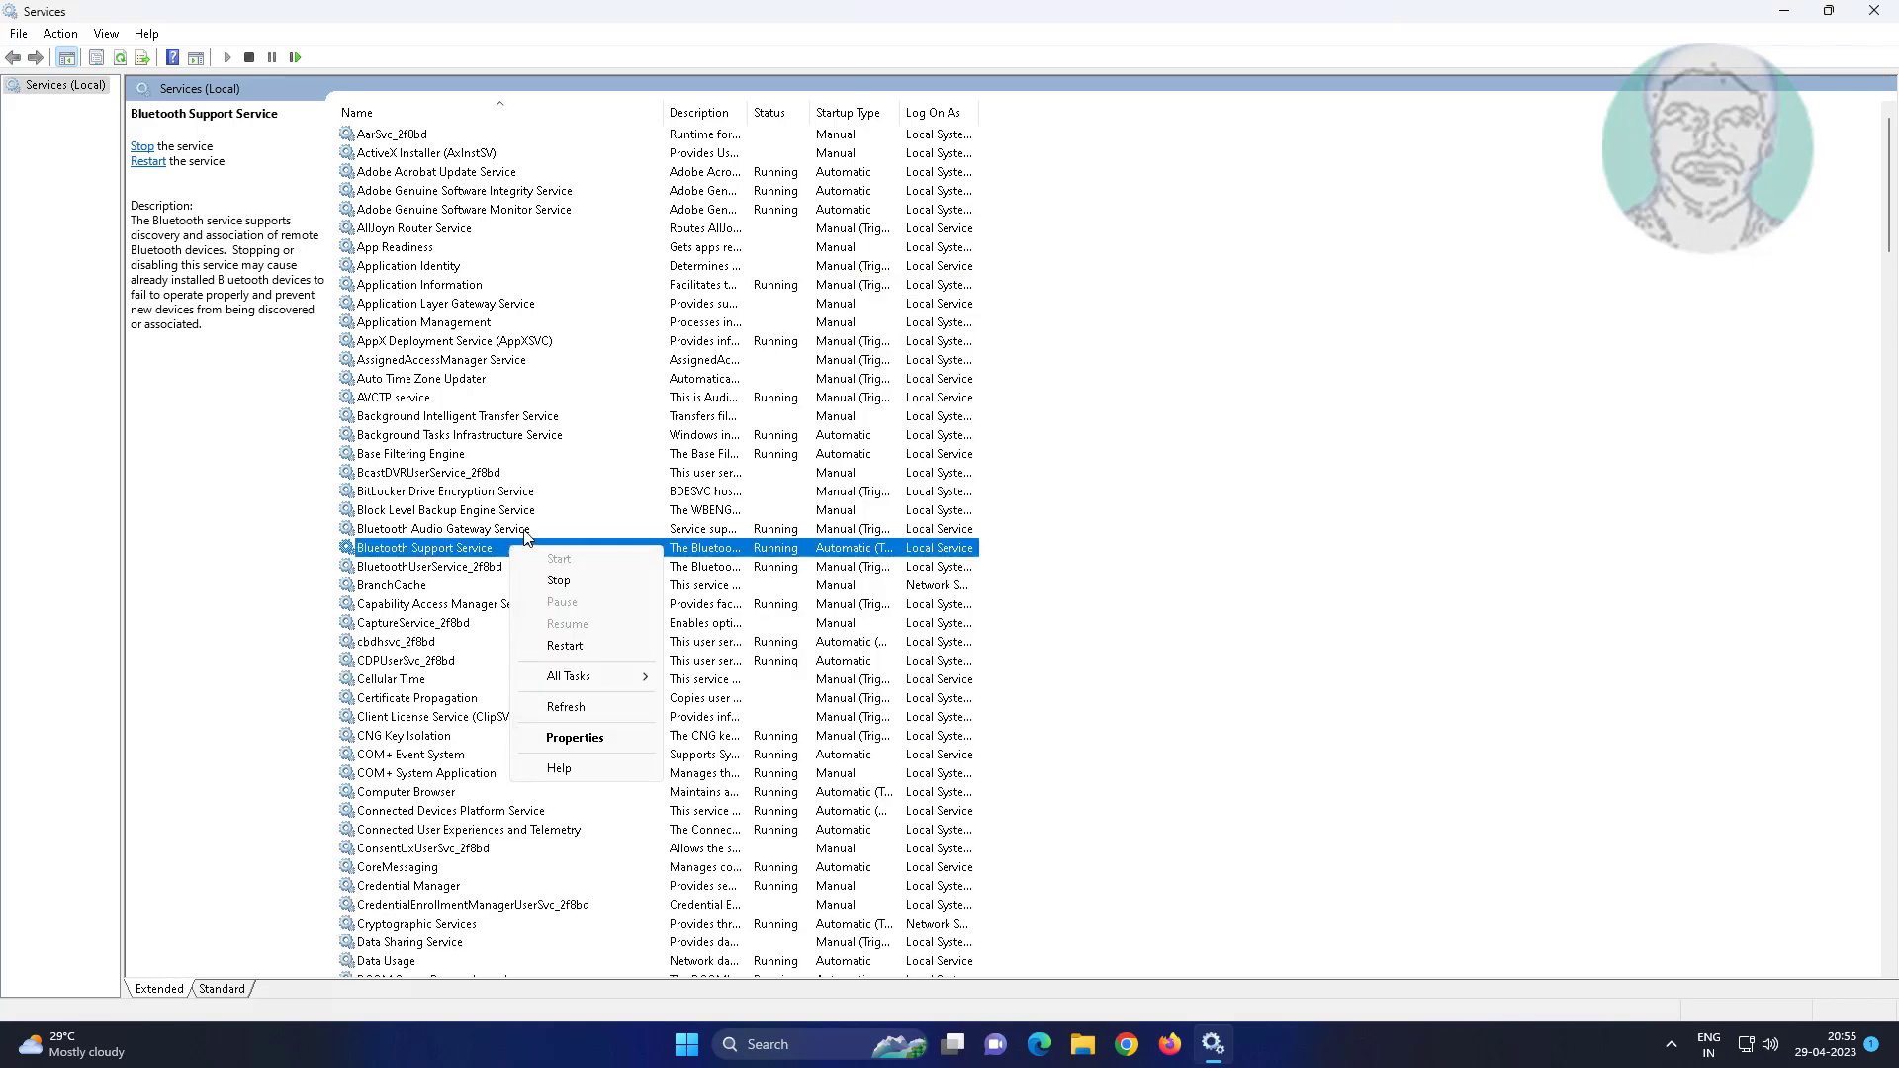
pyautogui.click(258, 368)
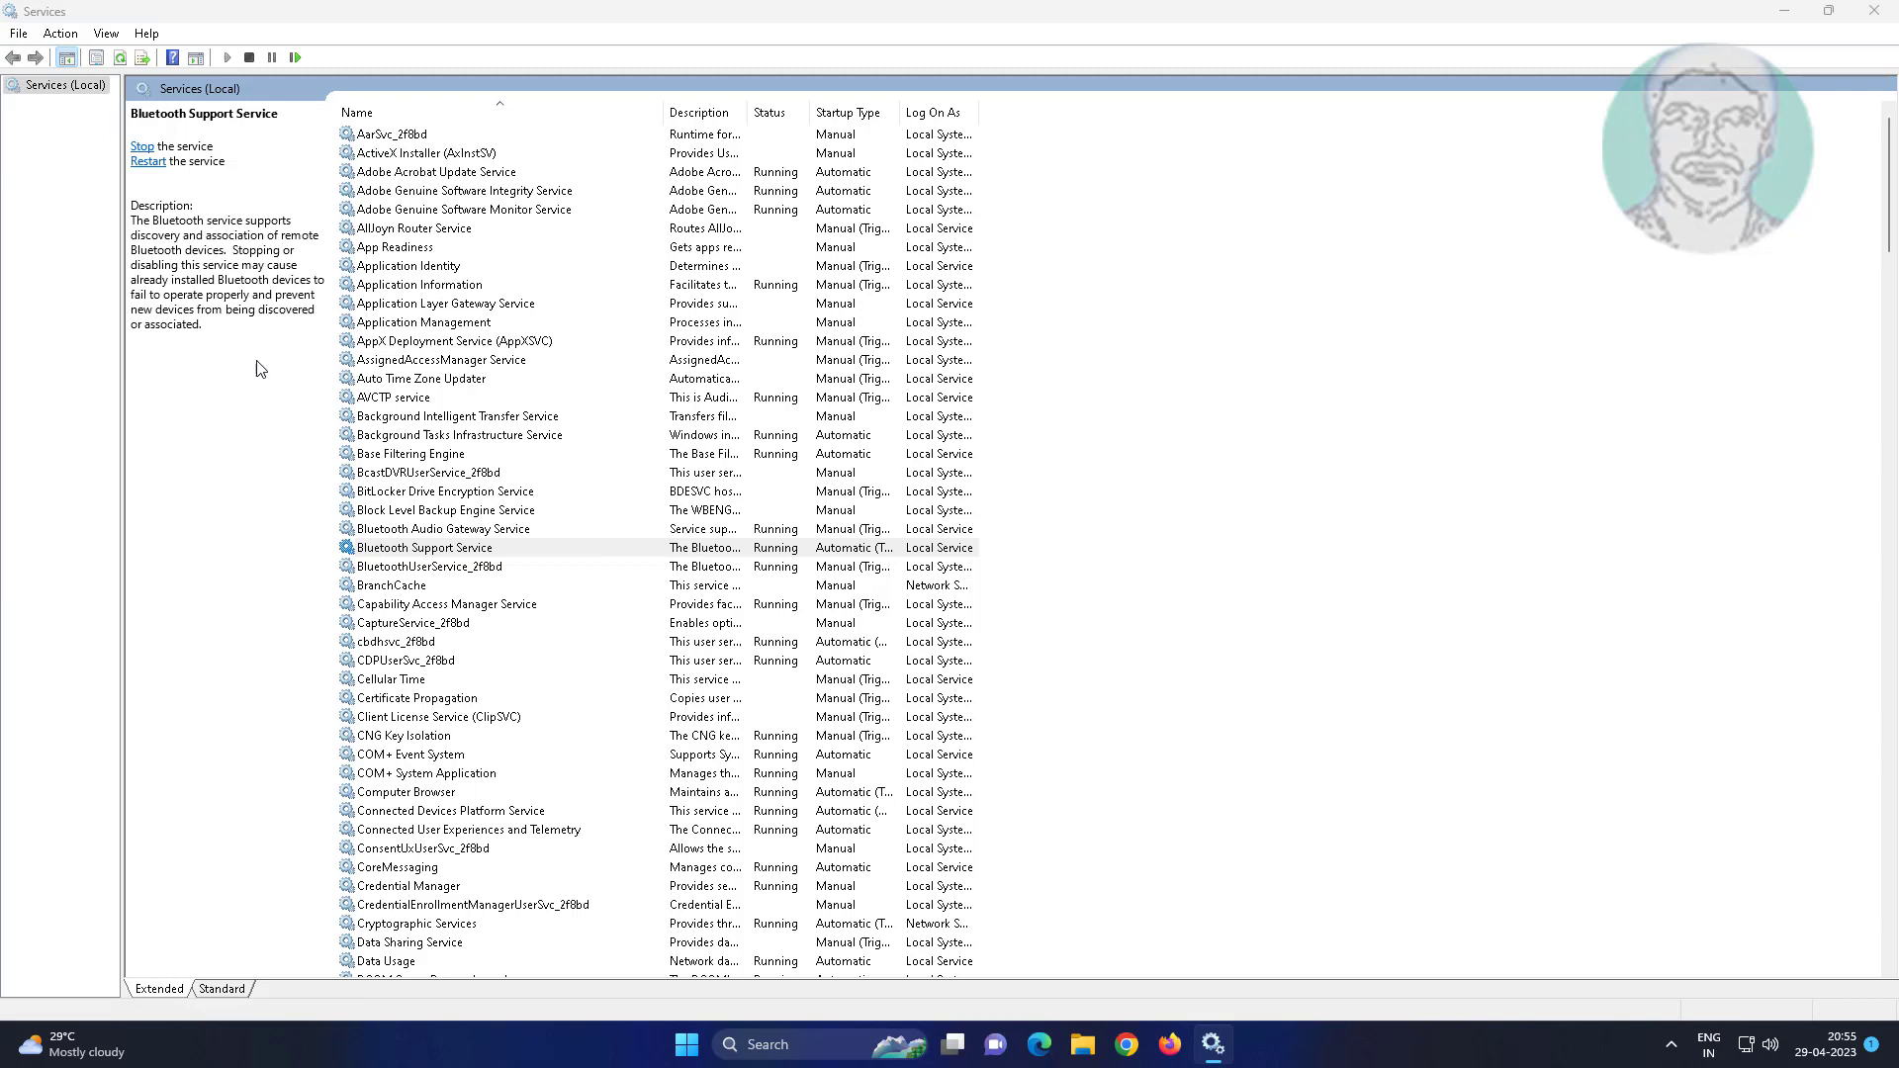
pyautogui.click(143, 147)
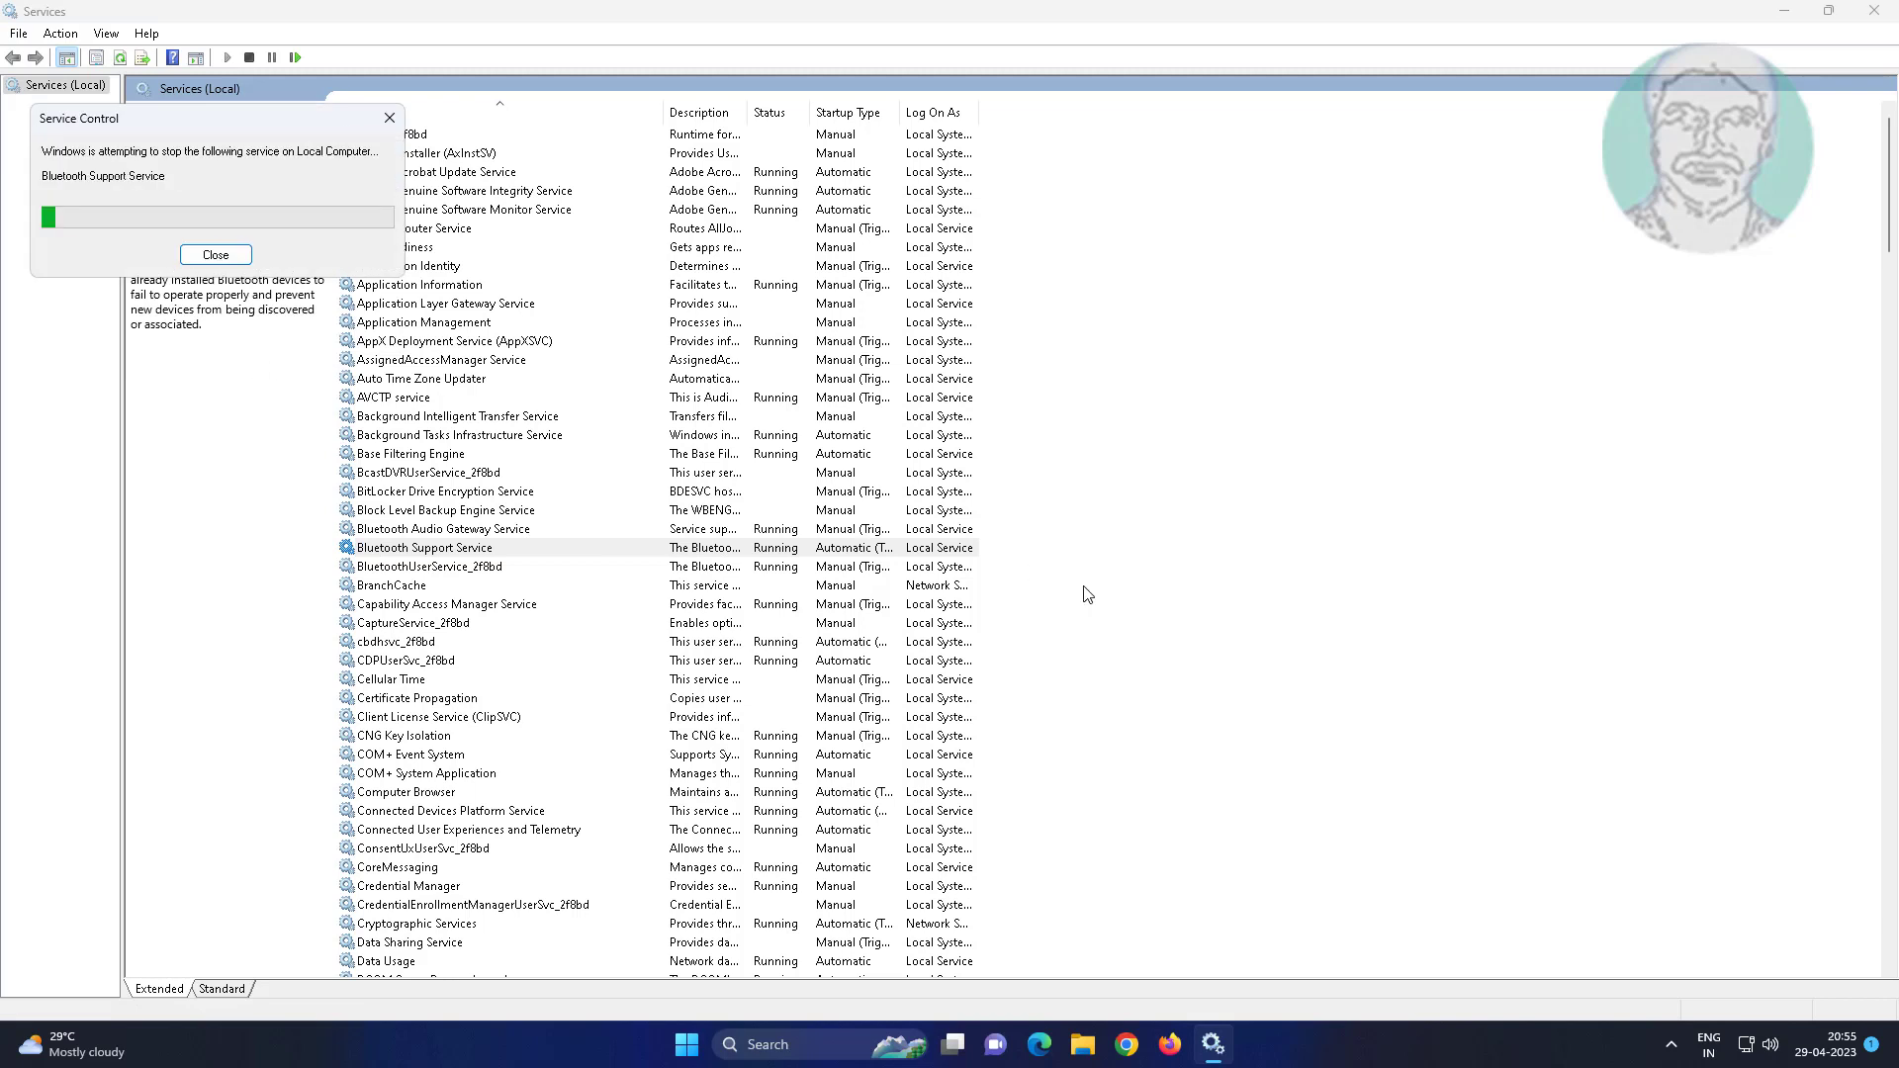